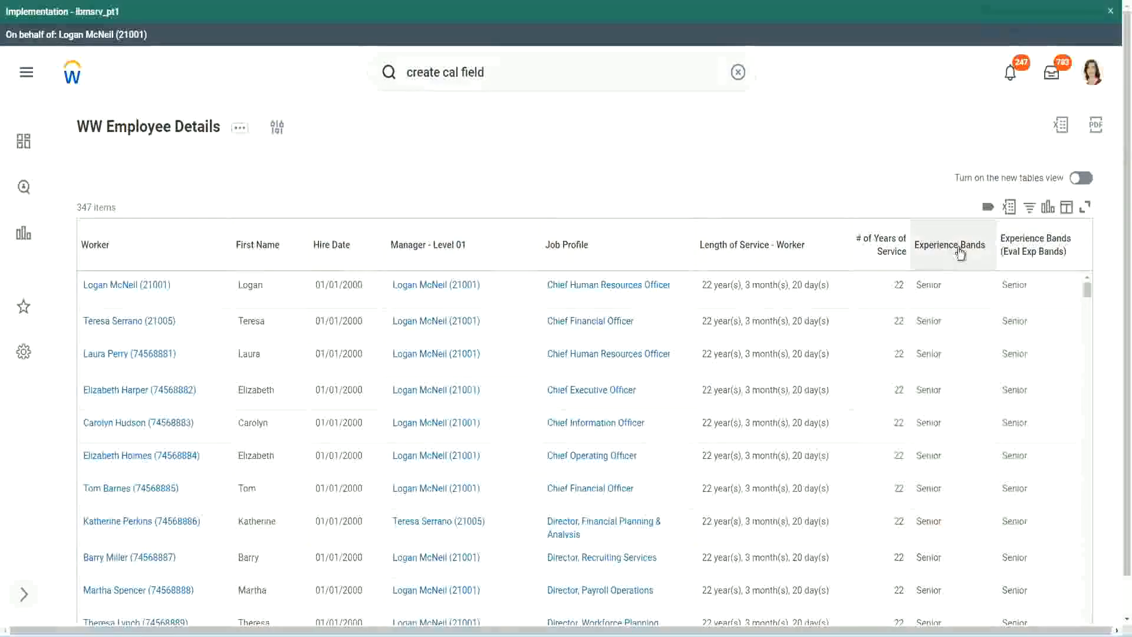
mouse_move(949, 254)
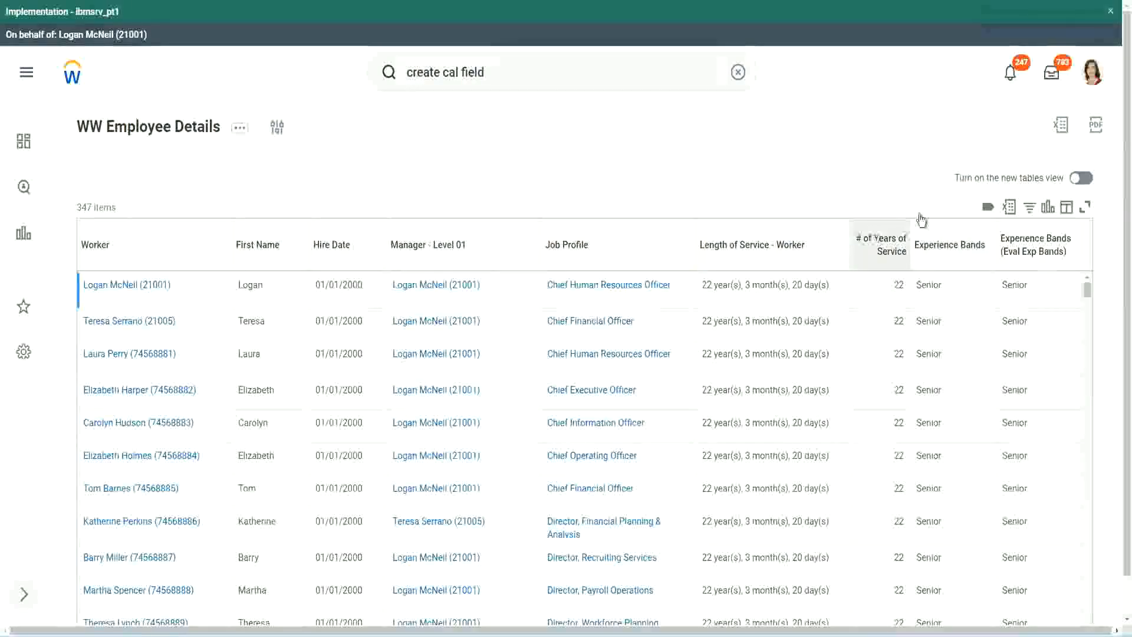
mouse_move(1024, 274)
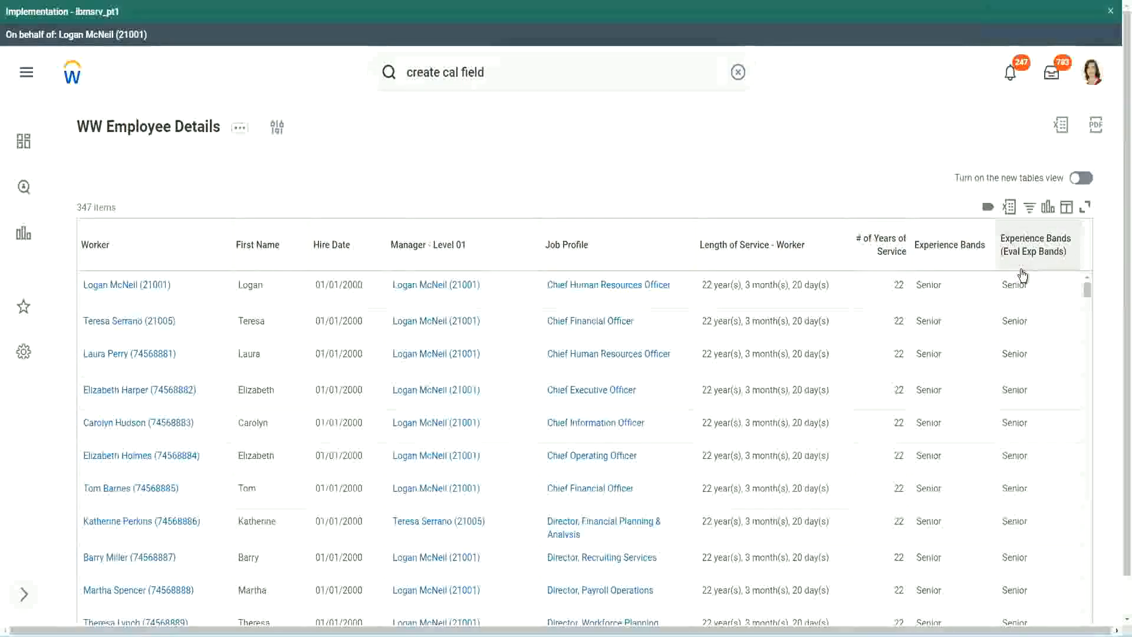
mouse_move(1034, 258)
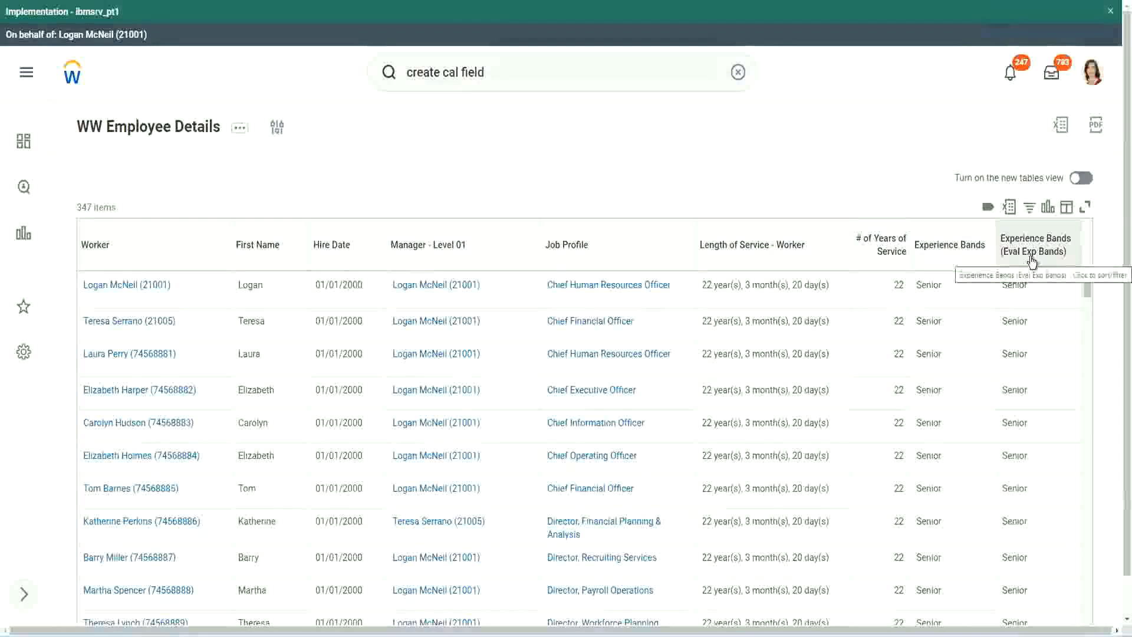
mouse_move(810, 178)
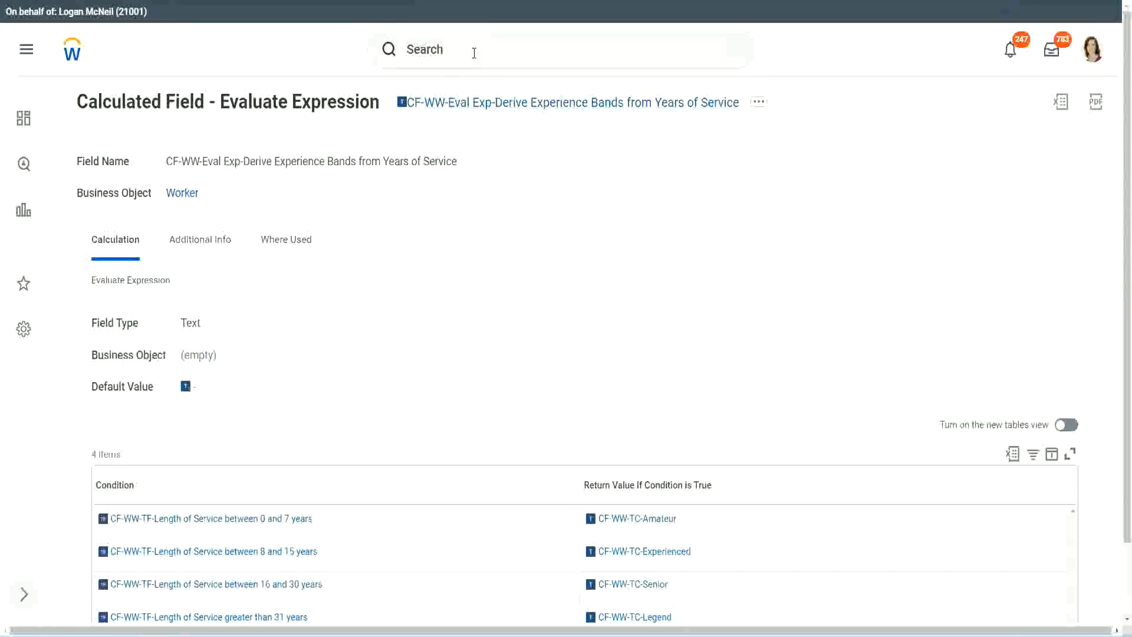
Search for 'create calc field' and launch the Create Calculated Field task
click(506, 49)
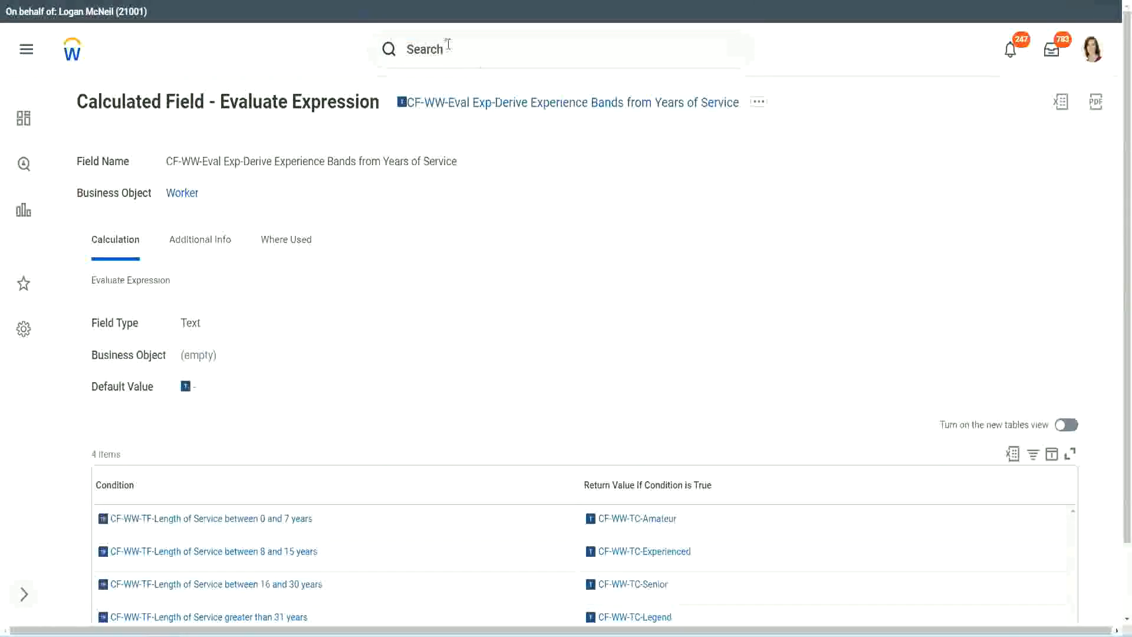
text(create calc field)
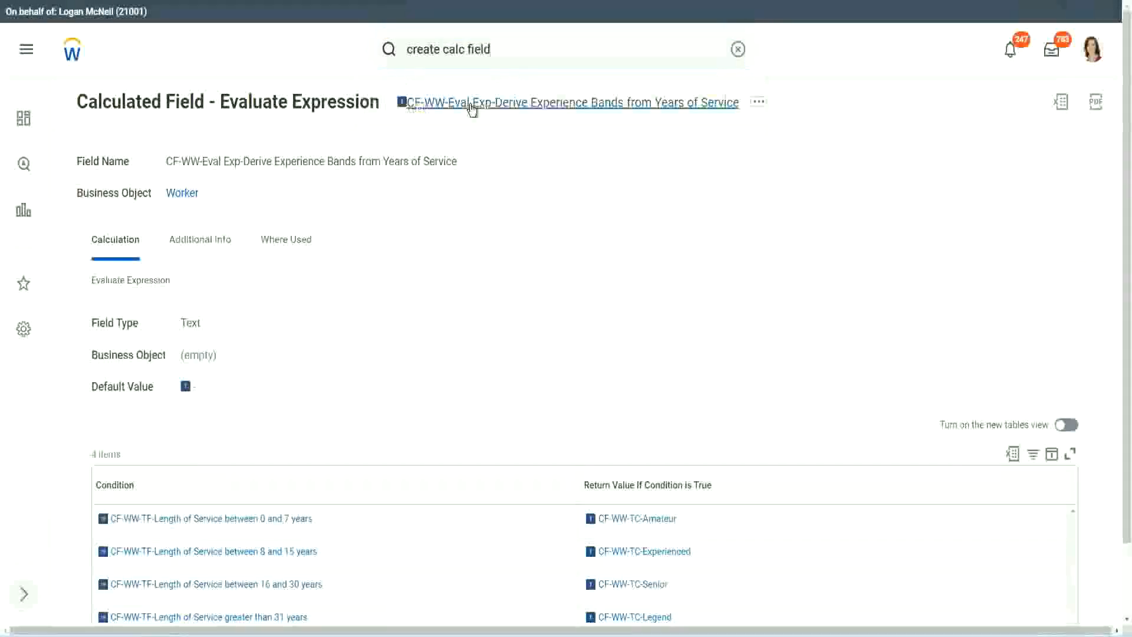
click(448, 49)
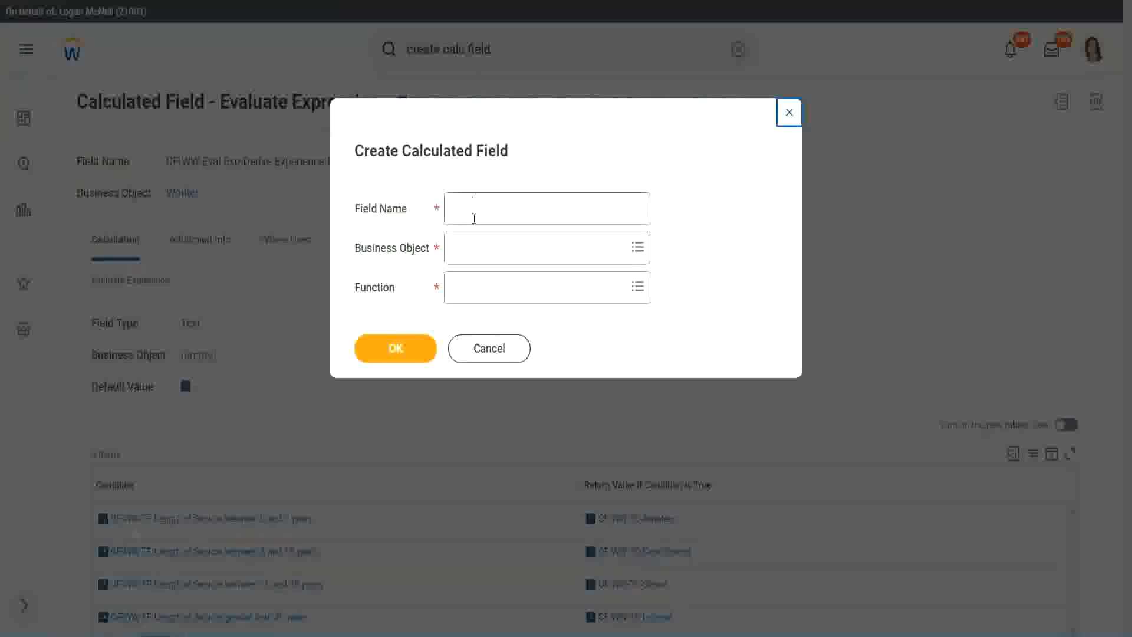
Enter a 'CF-' field name describing experience identified from years of service
click(547, 208)
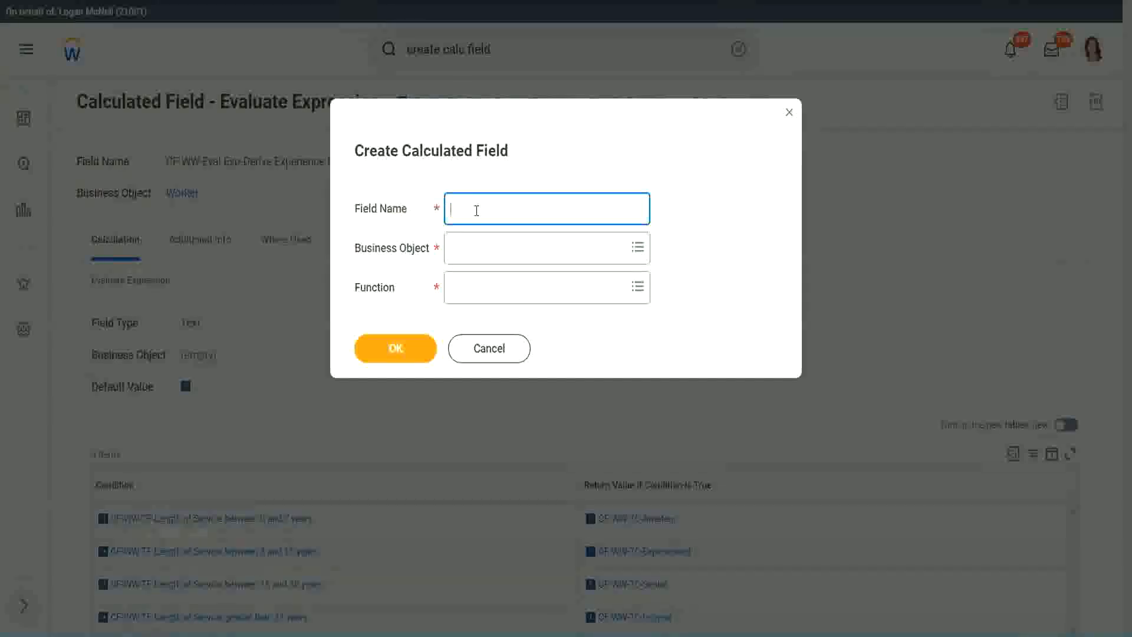
text(CF-WW-LRB)
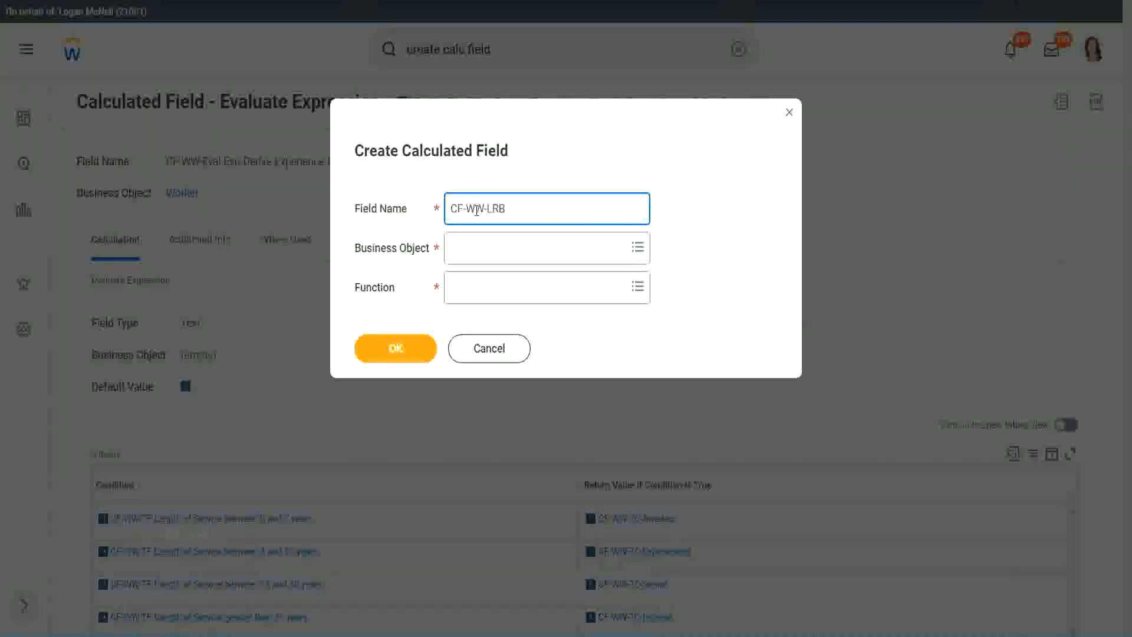
text(-)
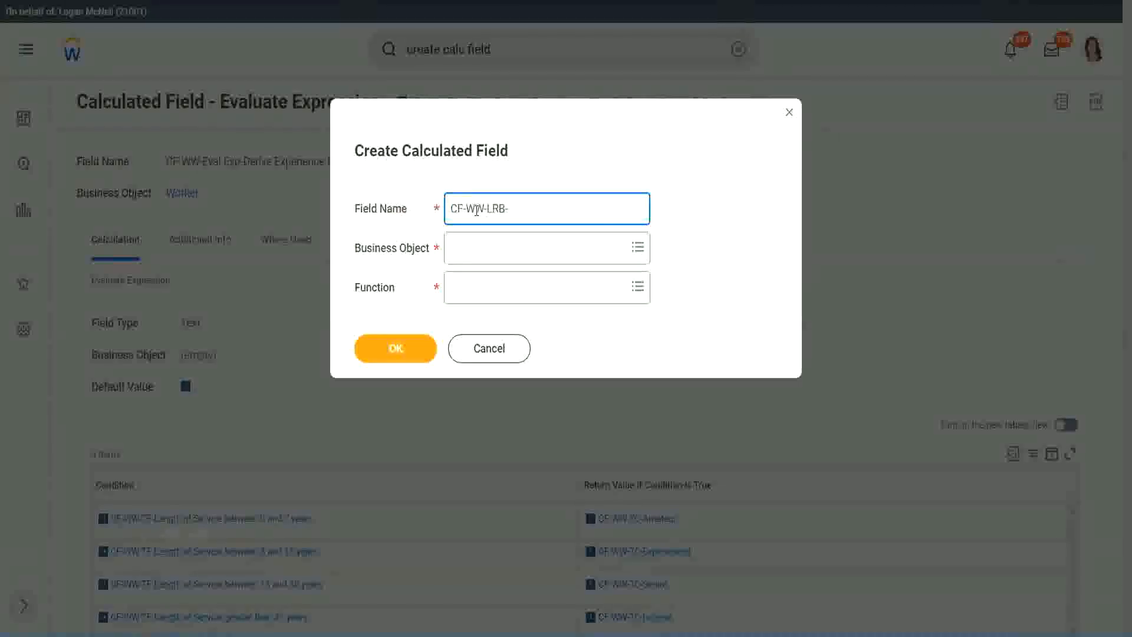
text(Identify Exper)
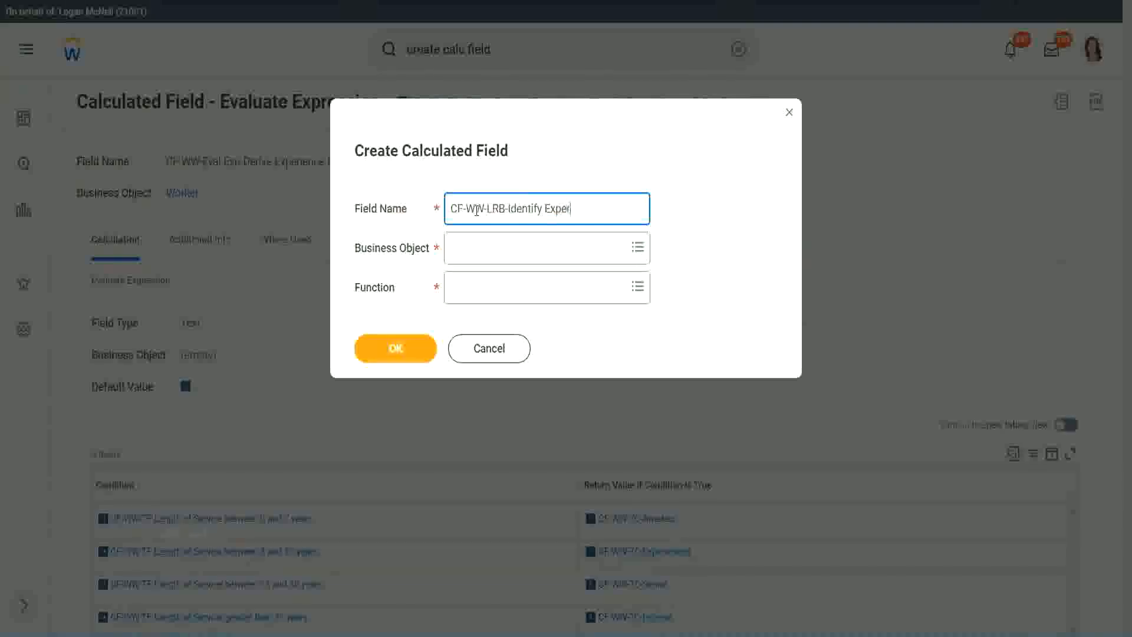
text(ience Bands from years of Service)
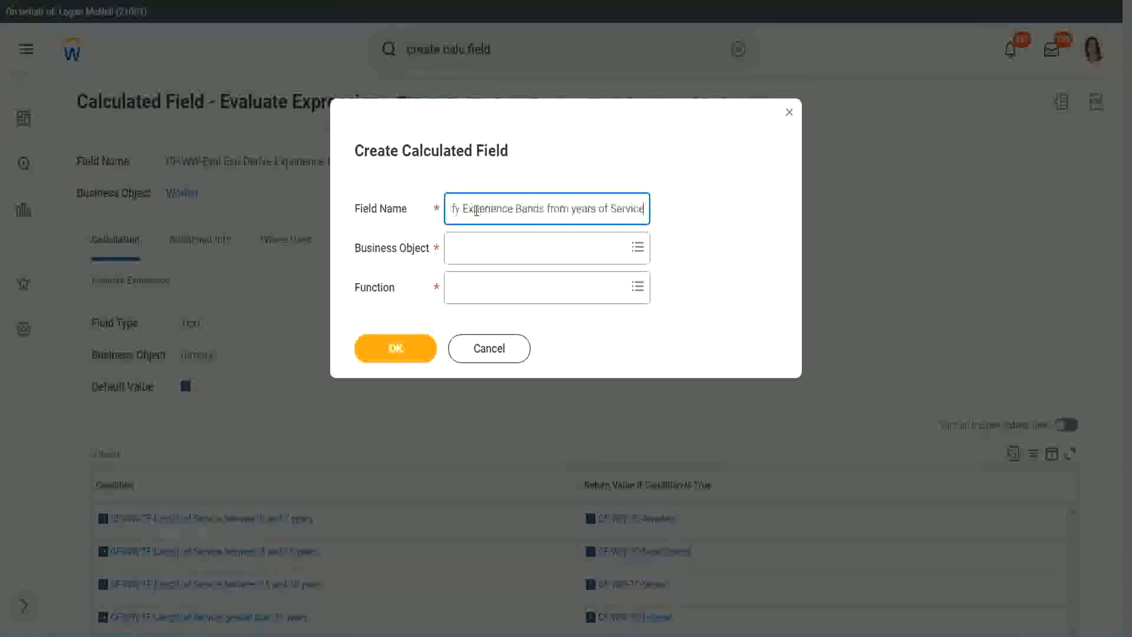
Choose Worker as business object and Lookup Range Band as function, then submit
click(542, 247)
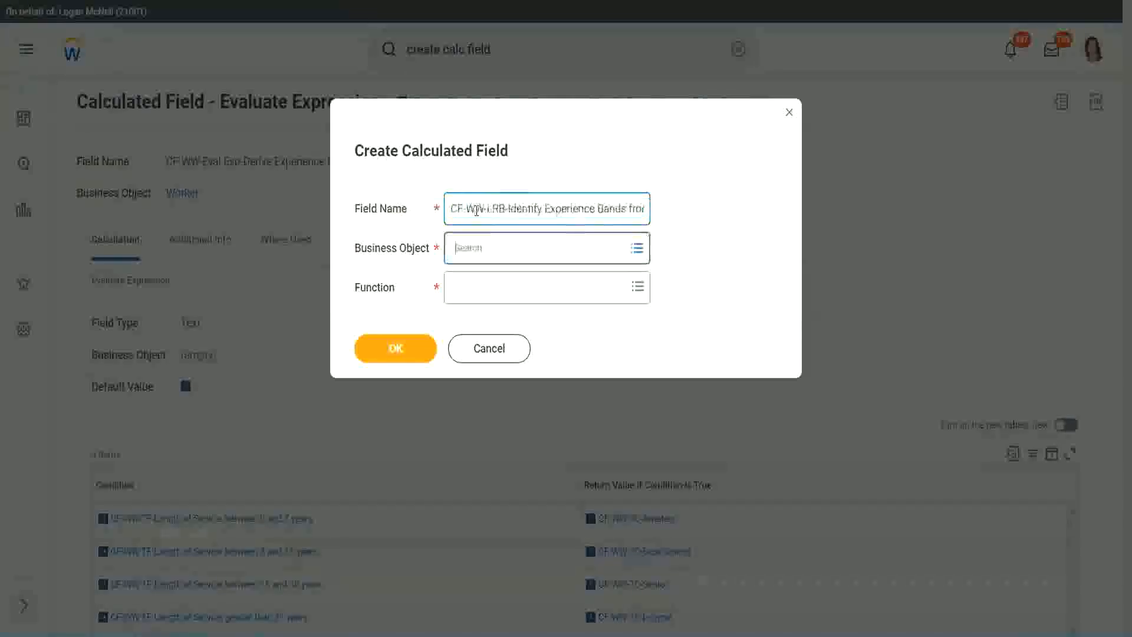
text(worker)
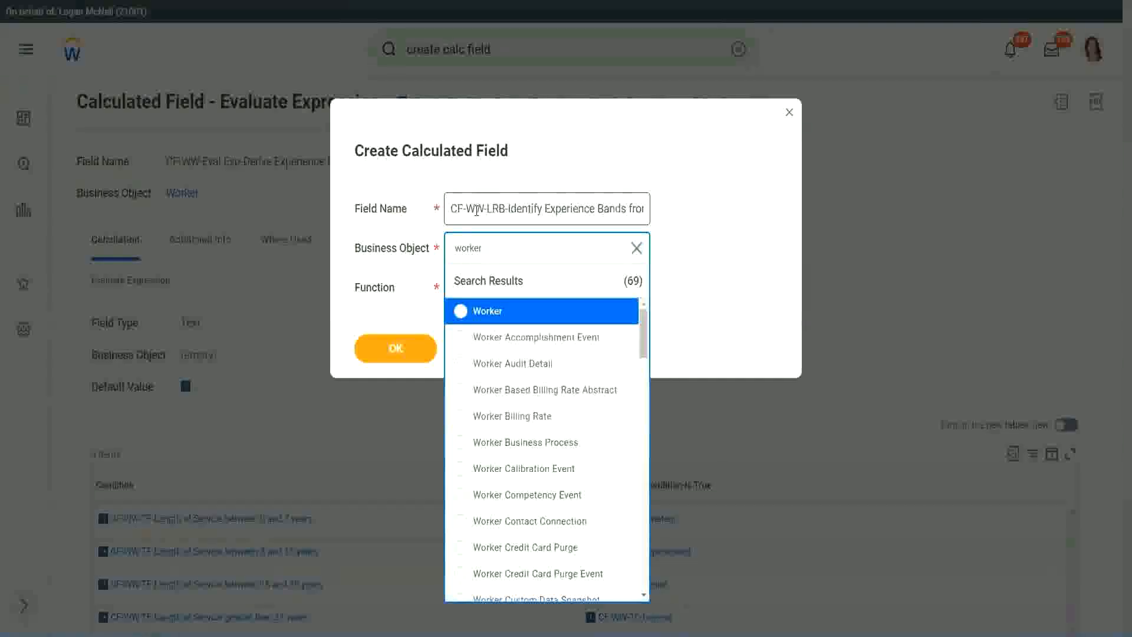
click(488, 311)
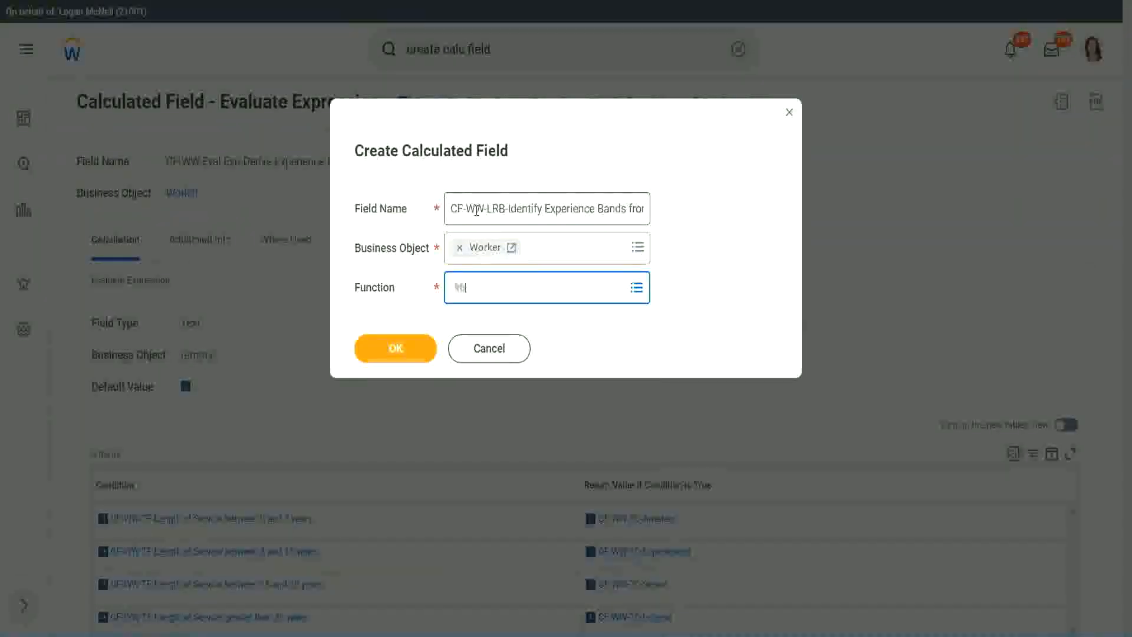
click(534, 286)
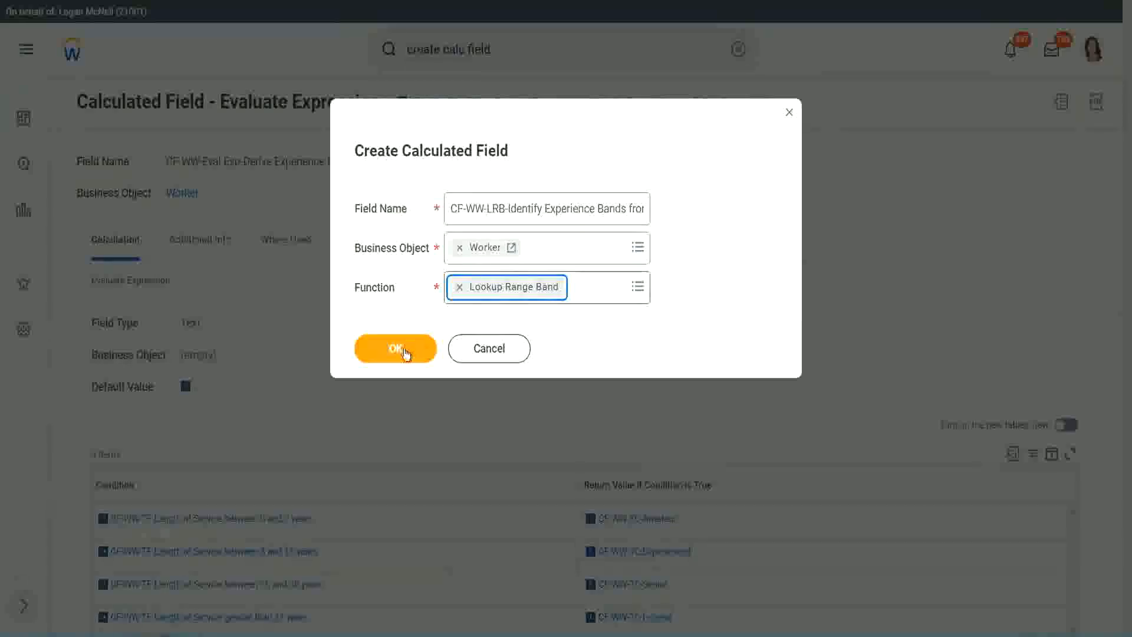
click(395, 348)
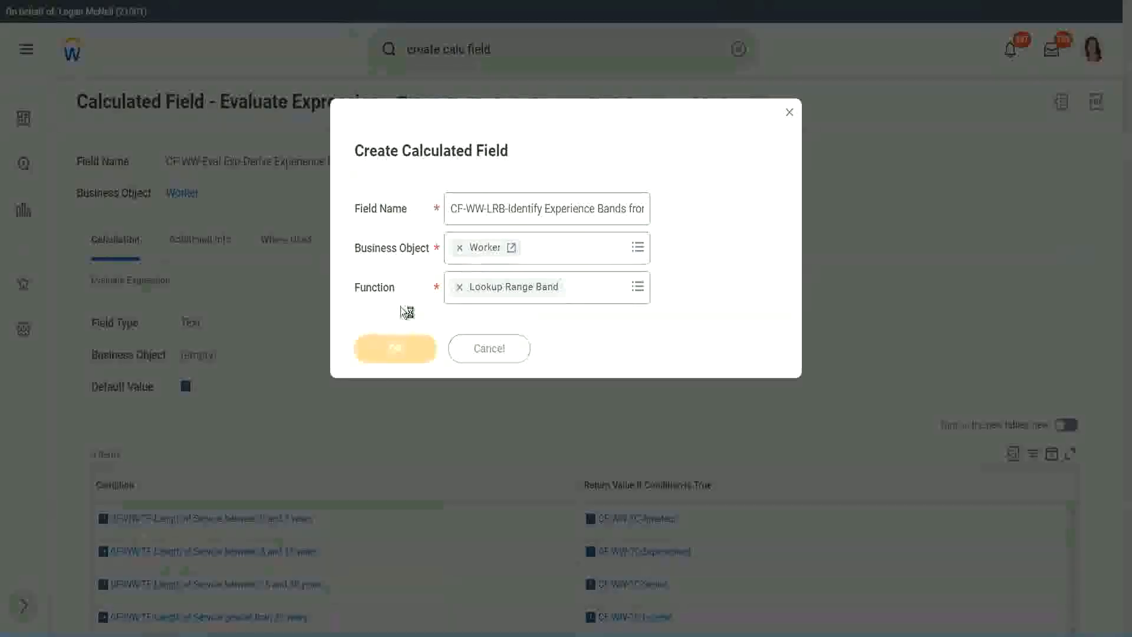
click(395, 348)
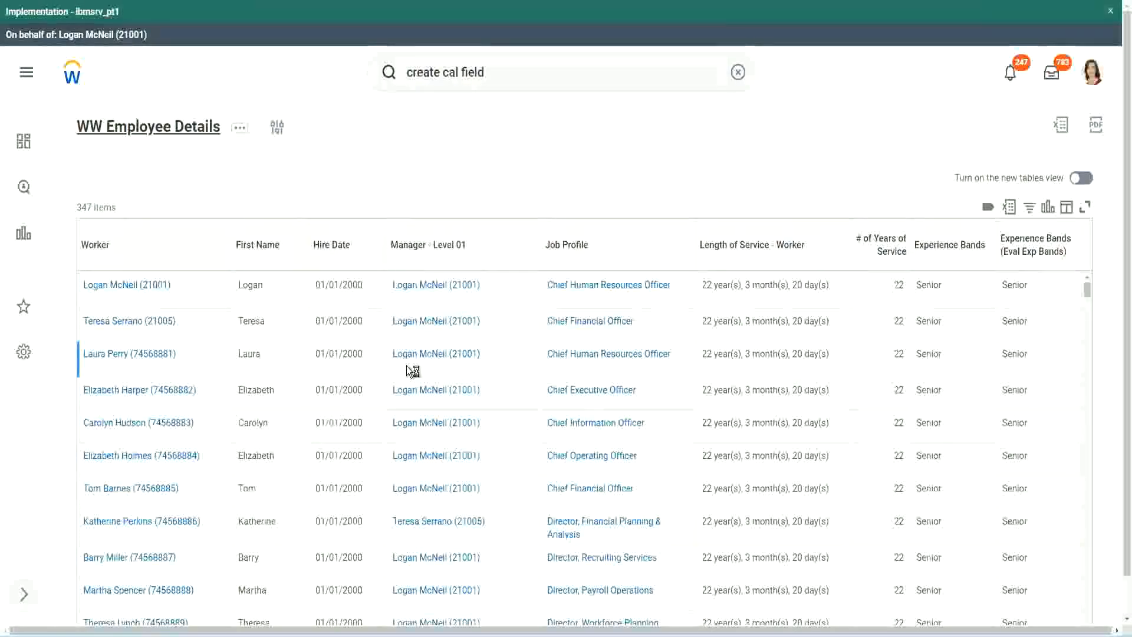
mouse_move(382, 354)
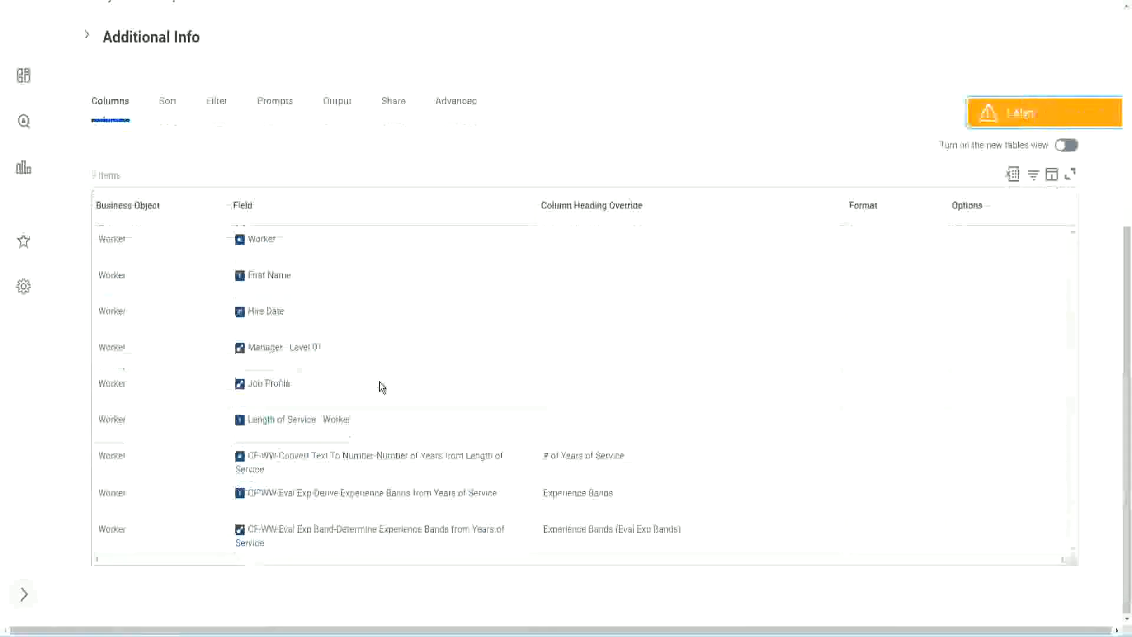
right_click(368, 455)
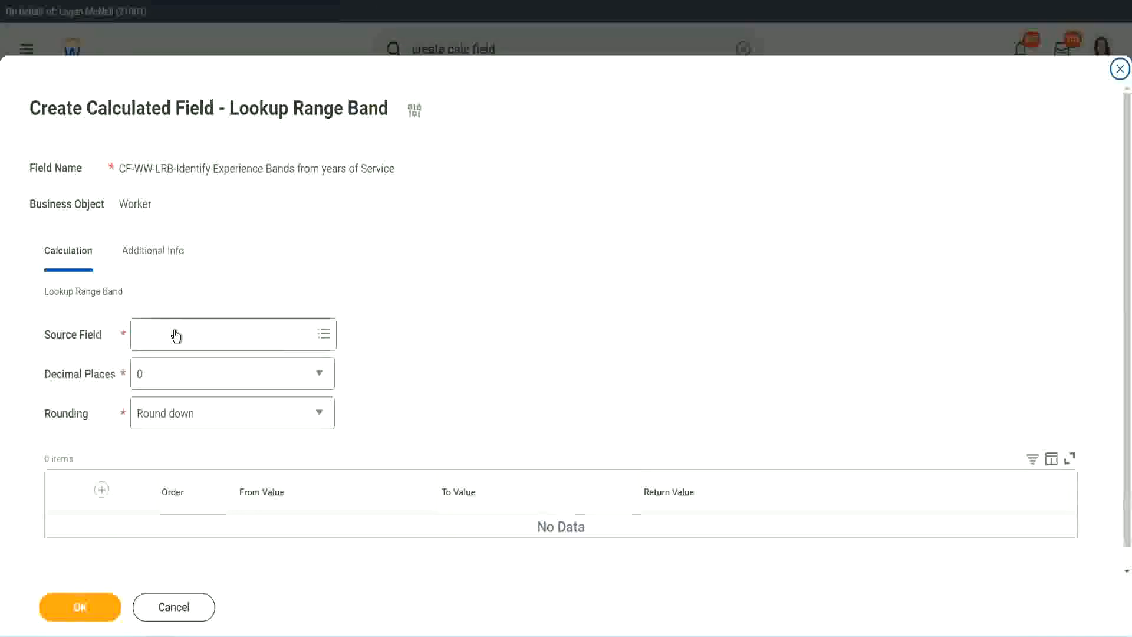
Select the Convert Text To Number years-of-service source field with 0 decimal places
click(232, 334)
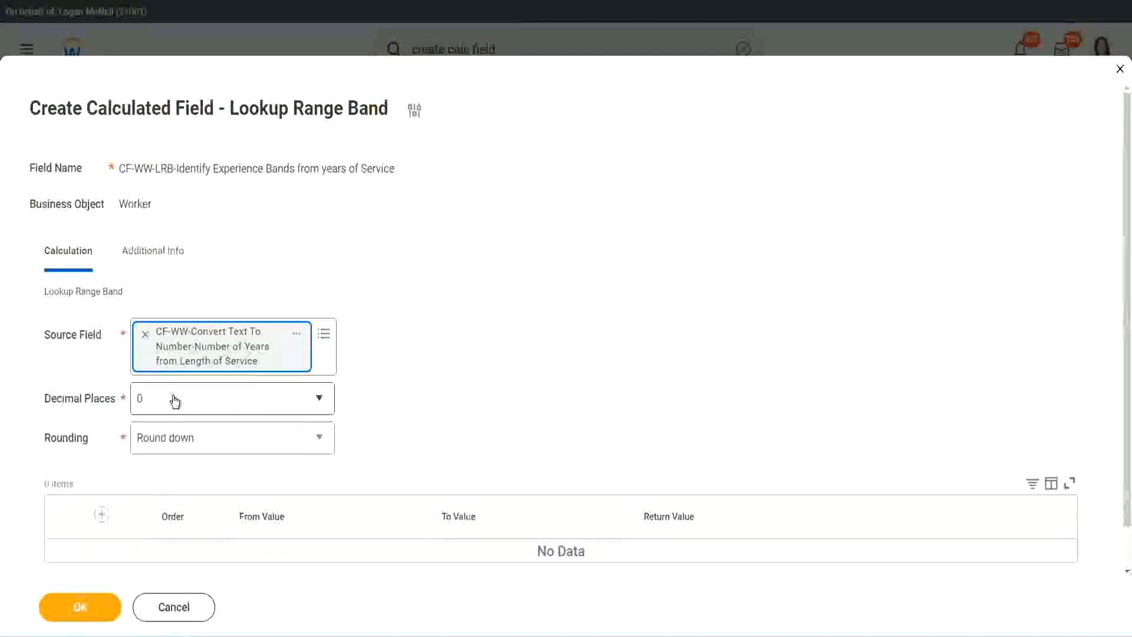
mouse_move(220, 415)
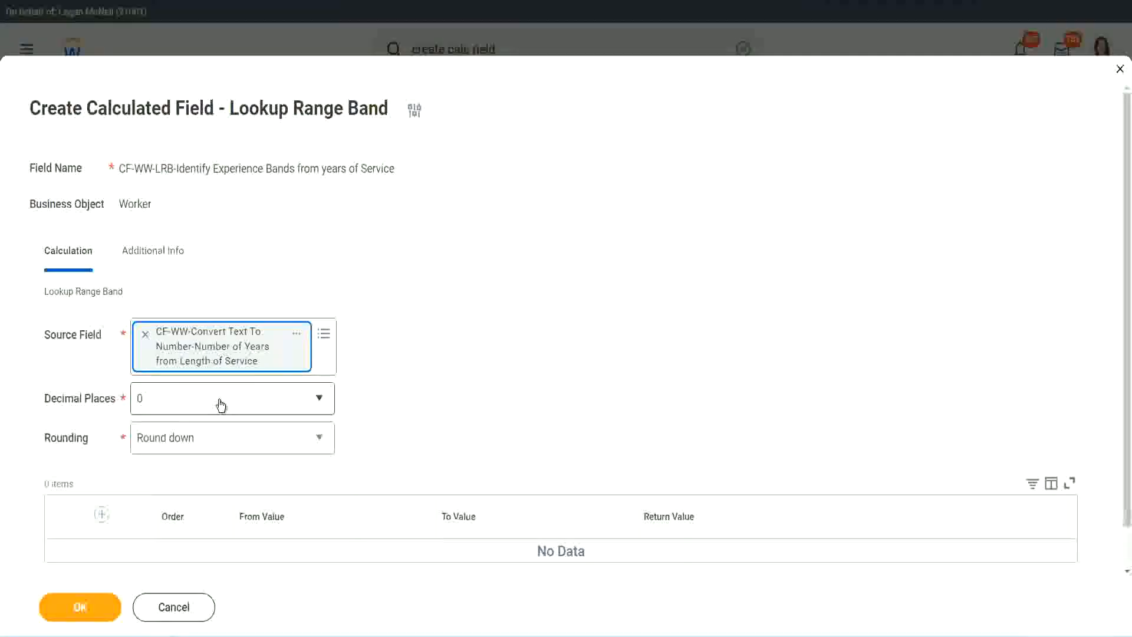
click(231, 398)
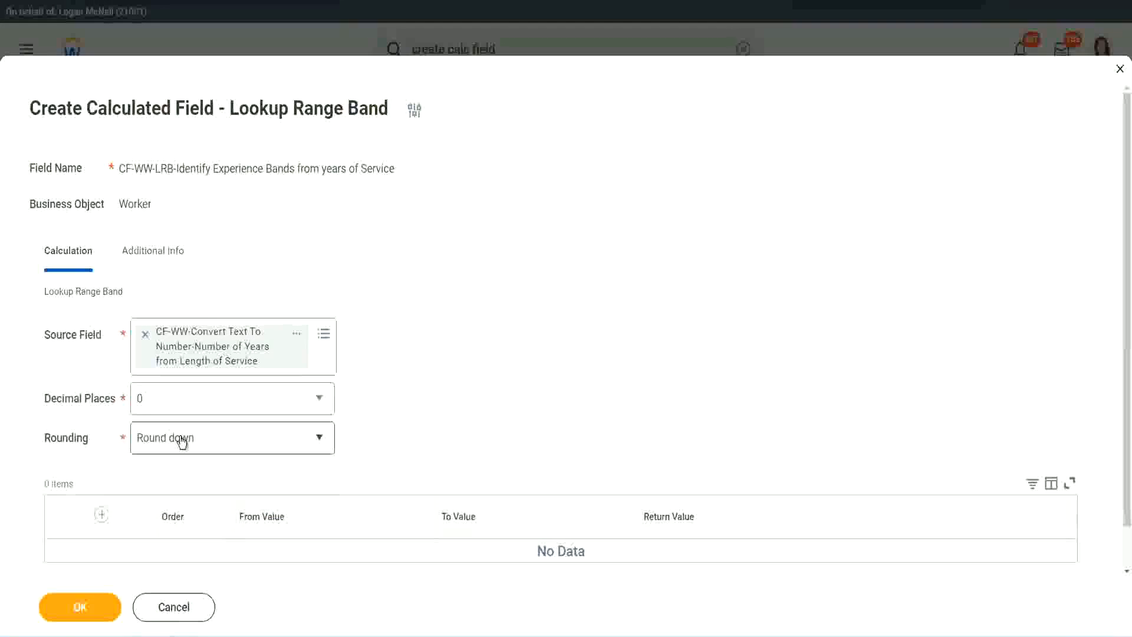
Change the rounding method from Round down to plain Round
click(231, 438)
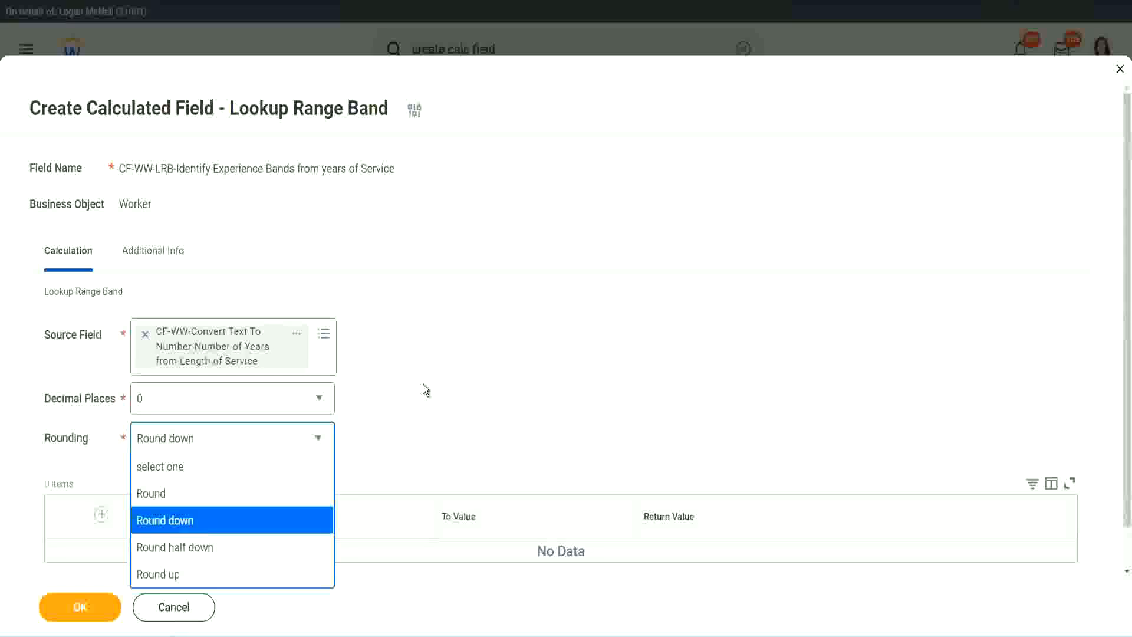
click(164, 520)
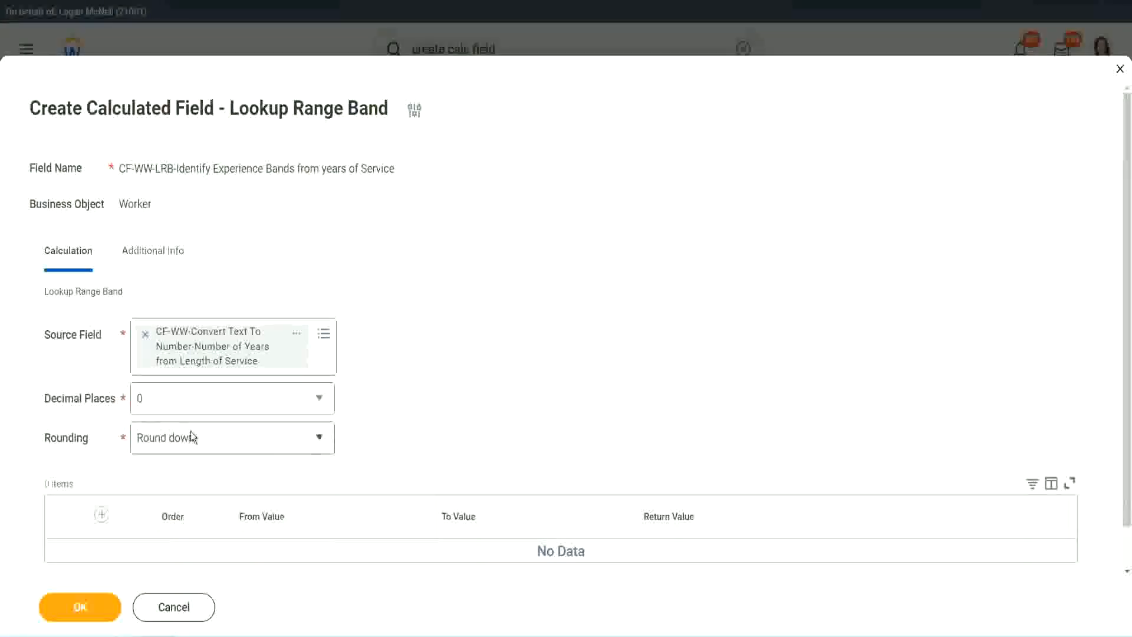
click(232, 438)
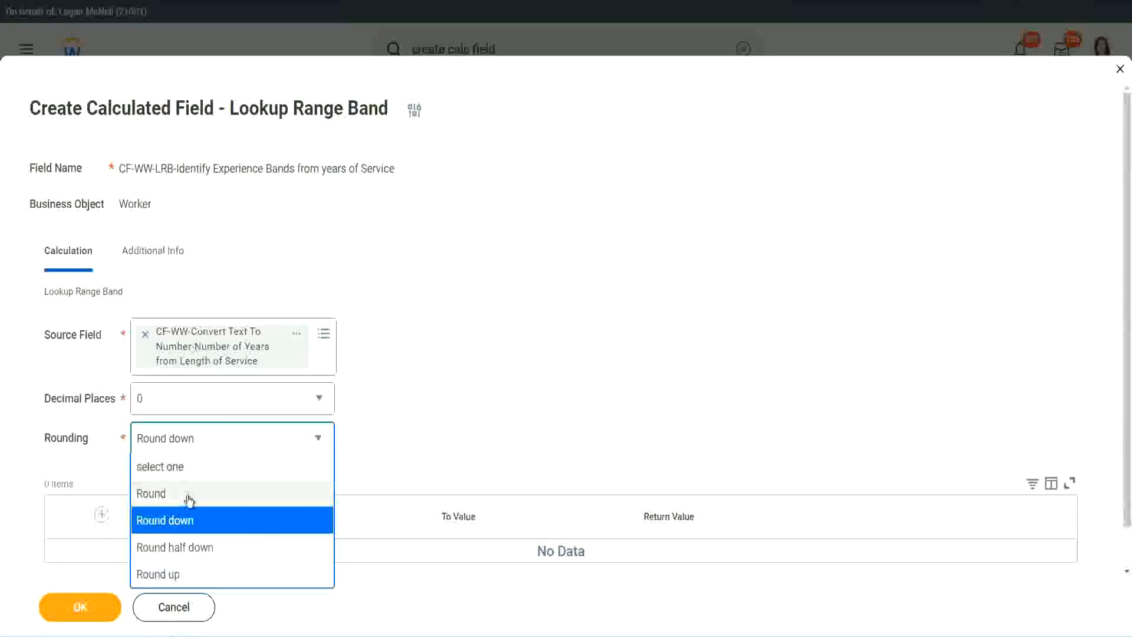
click(151, 494)
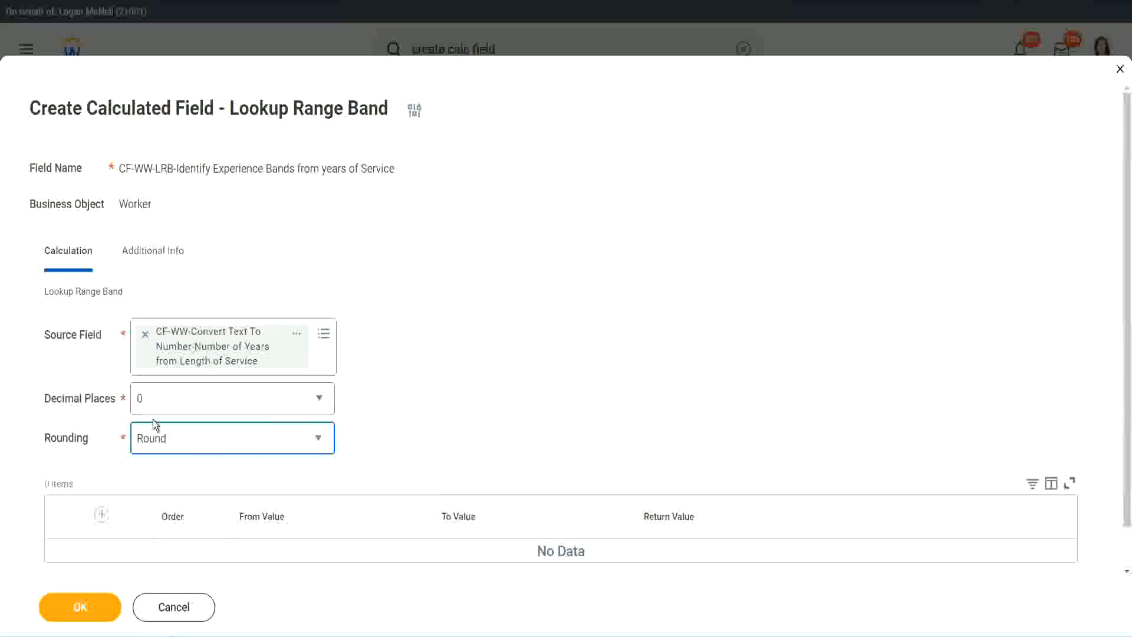
mouse_move(194, 388)
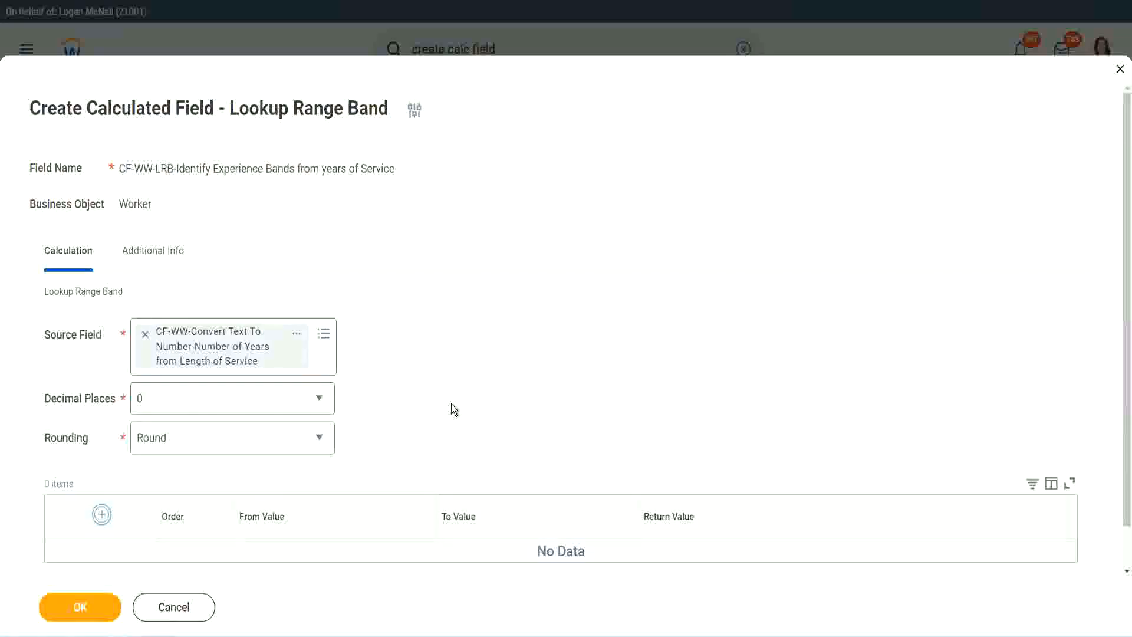
Add the first band row mapping From 0 To 7 years to 'Amateur'
click(102, 515)
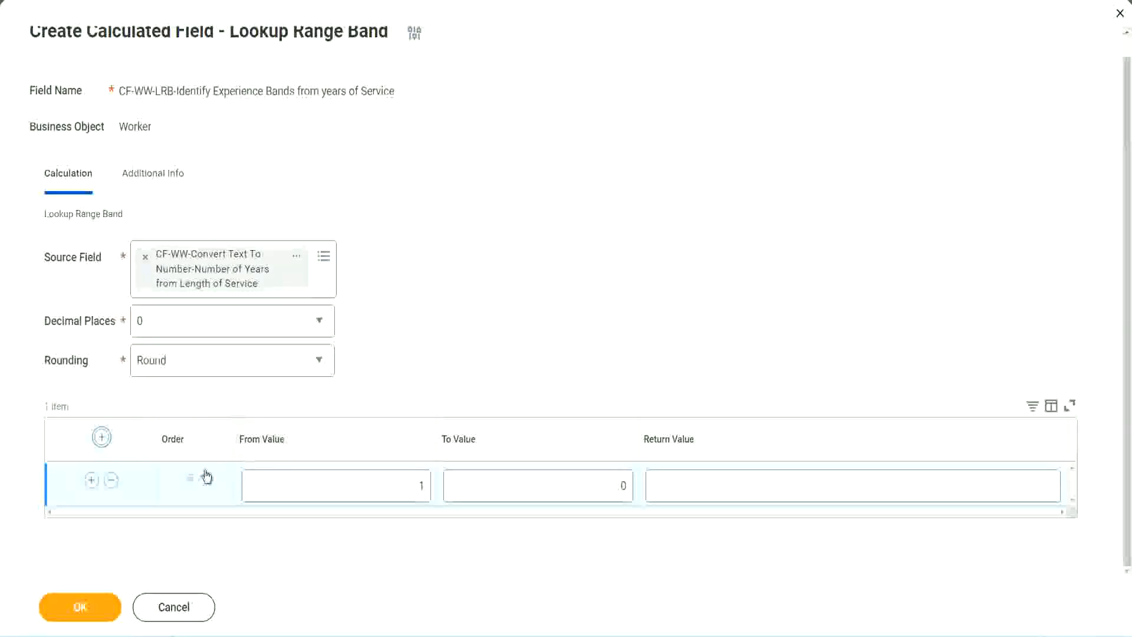
click(335, 486)
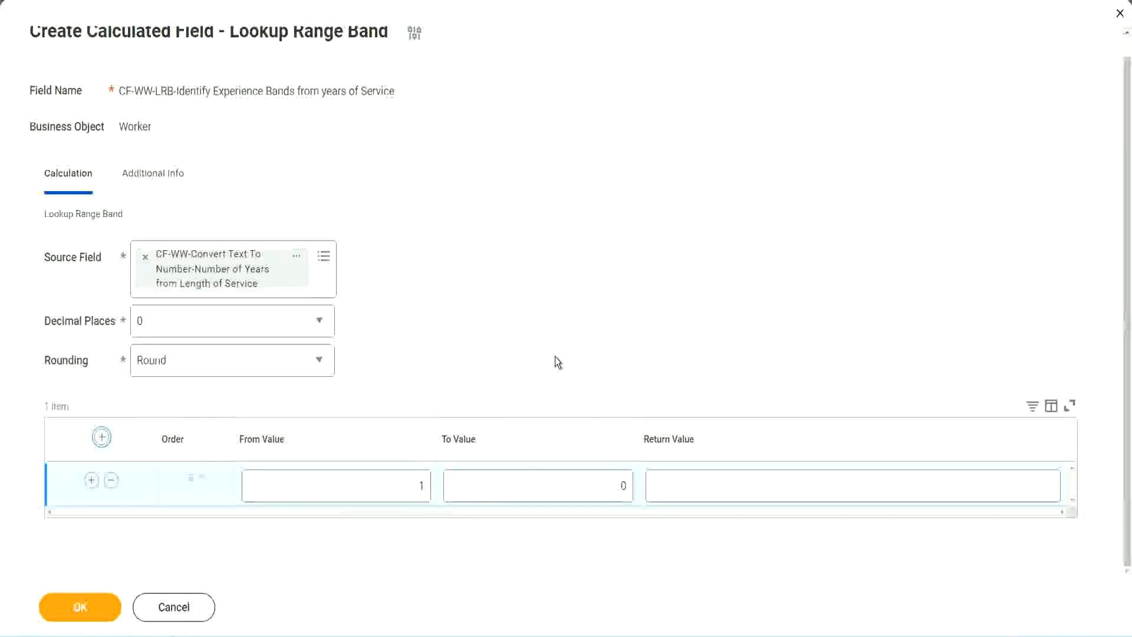
click(335, 485)
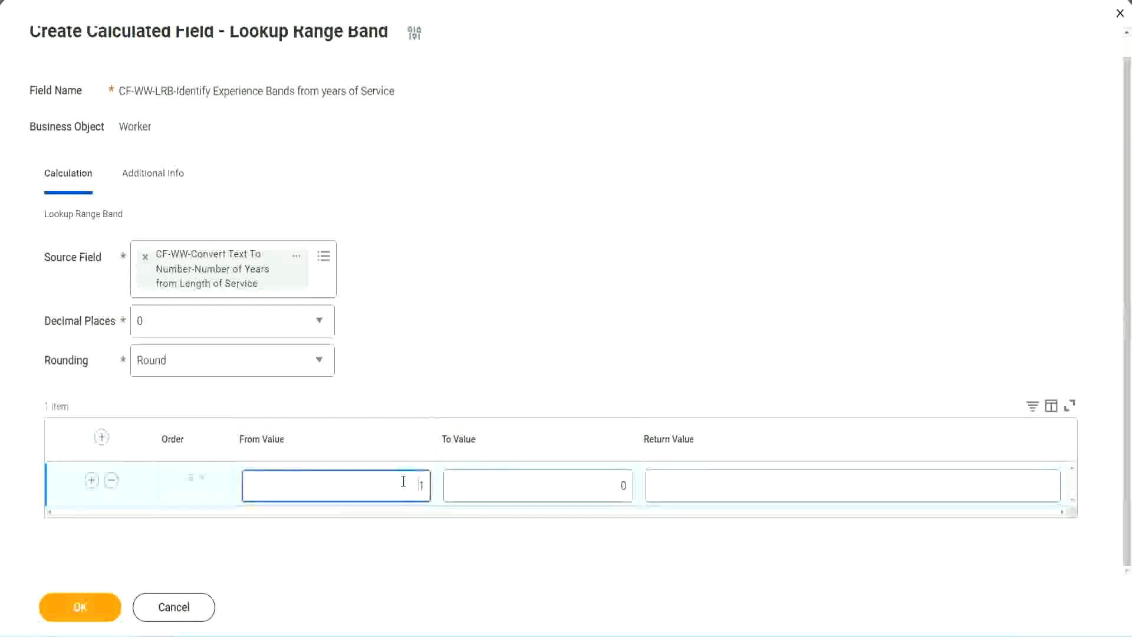
click(538, 485)
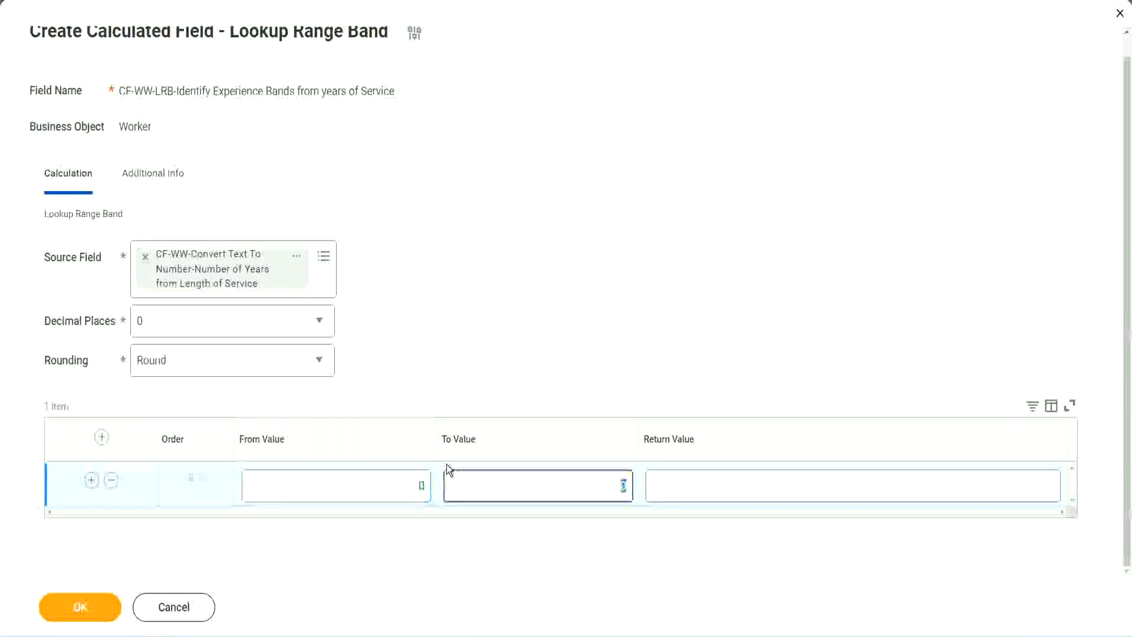
text(7)
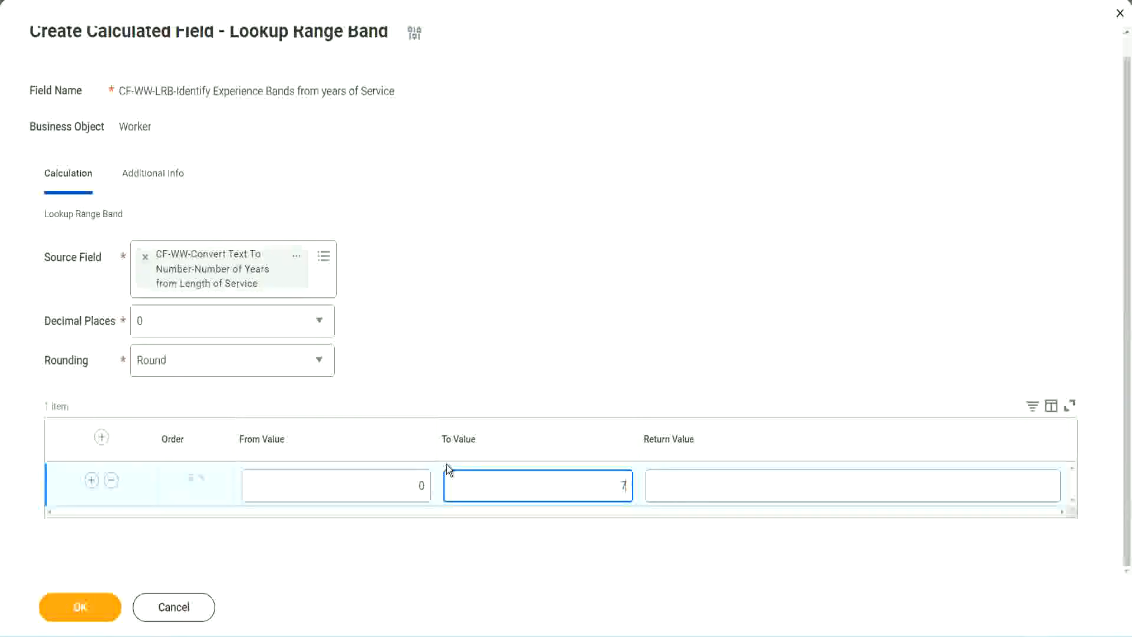
click(852, 486)
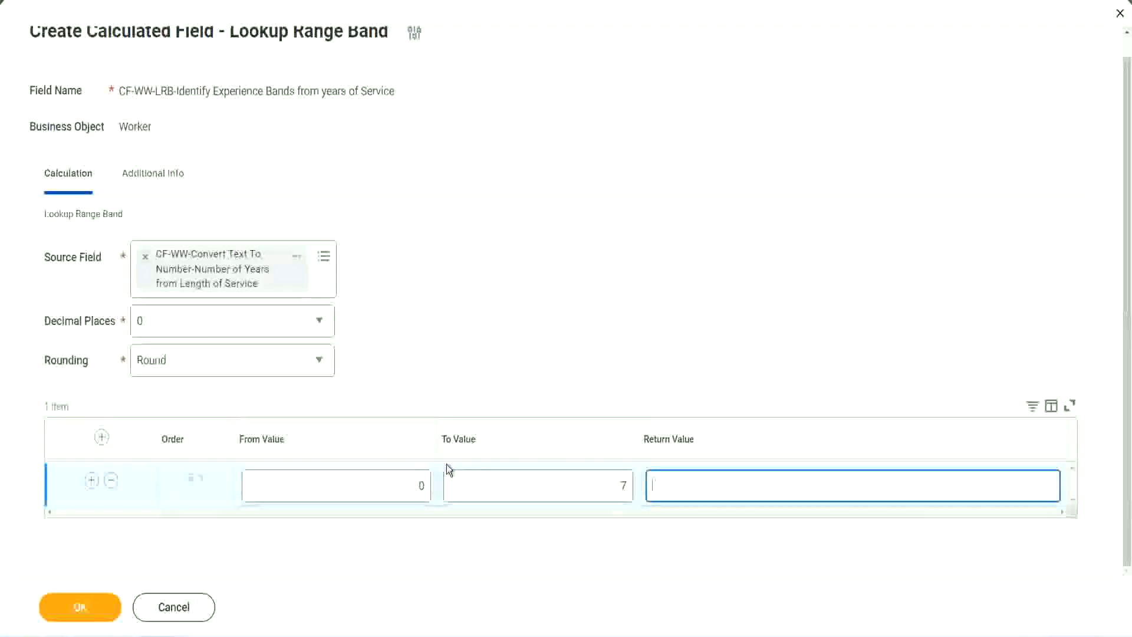
text(Amateur)
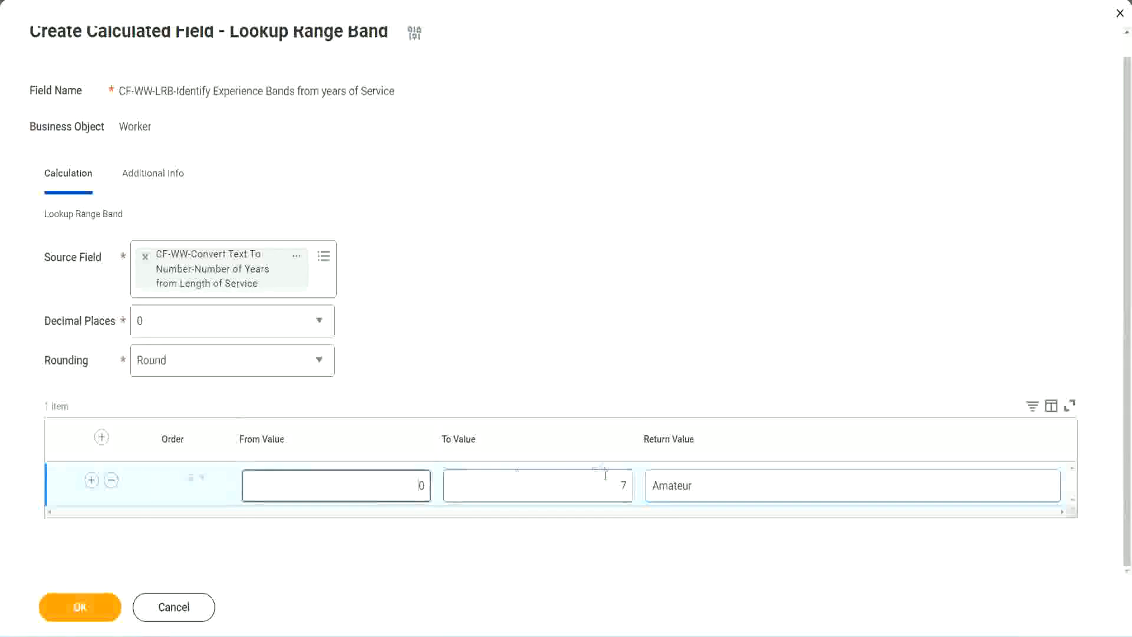
click(537, 485)
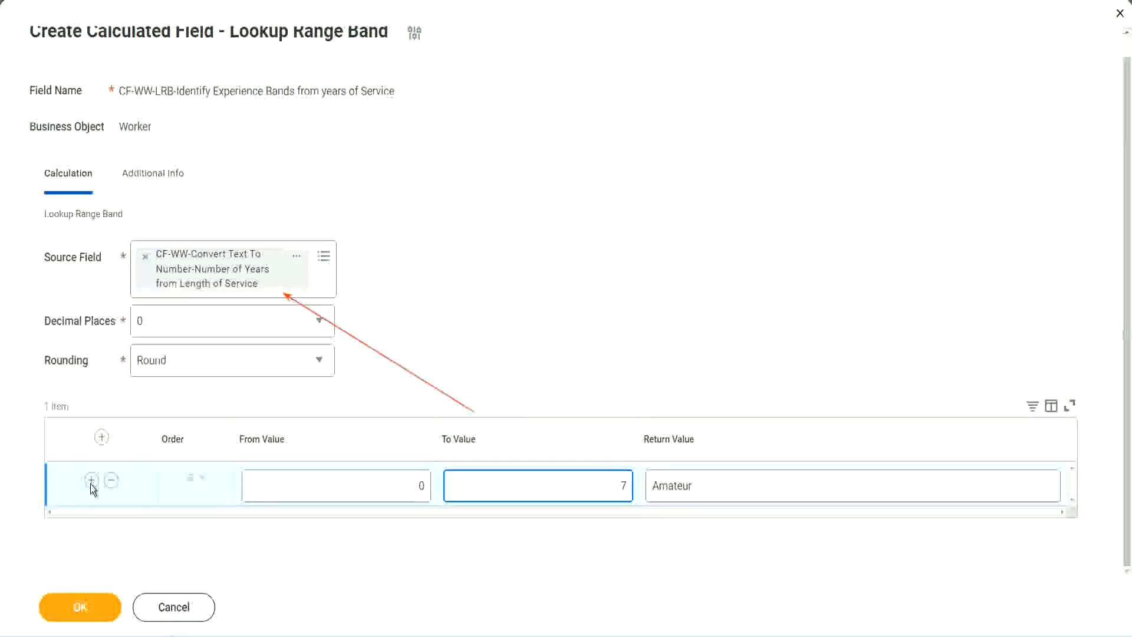
Insert a second band row mapping 8 to 15 years to 'Experienced'
click(90, 480)
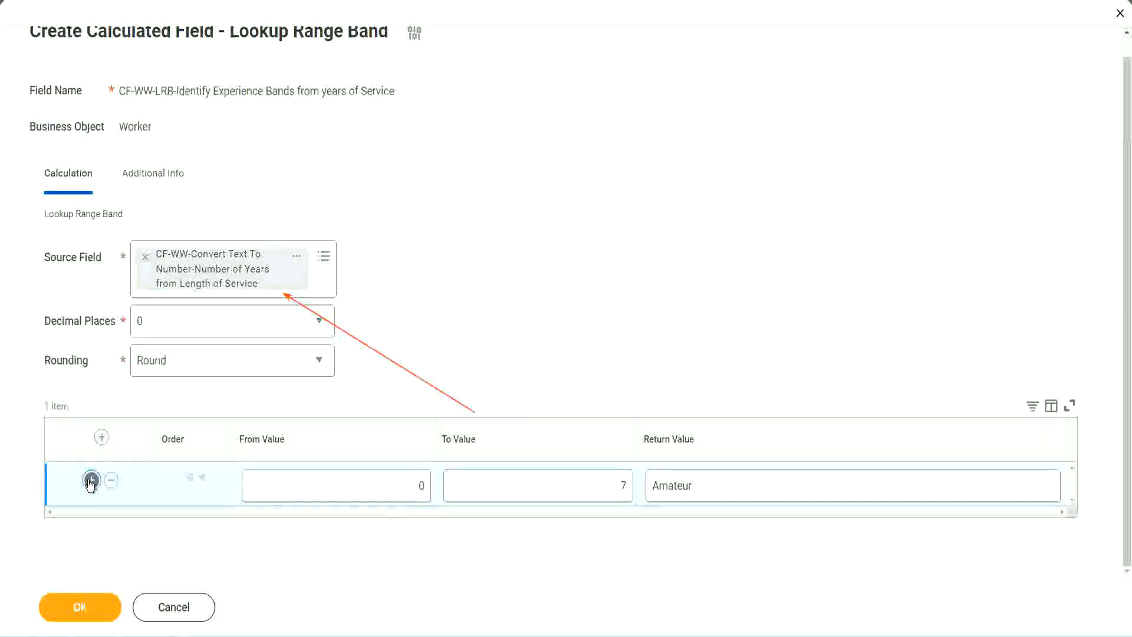
click(91, 479)
text(8)
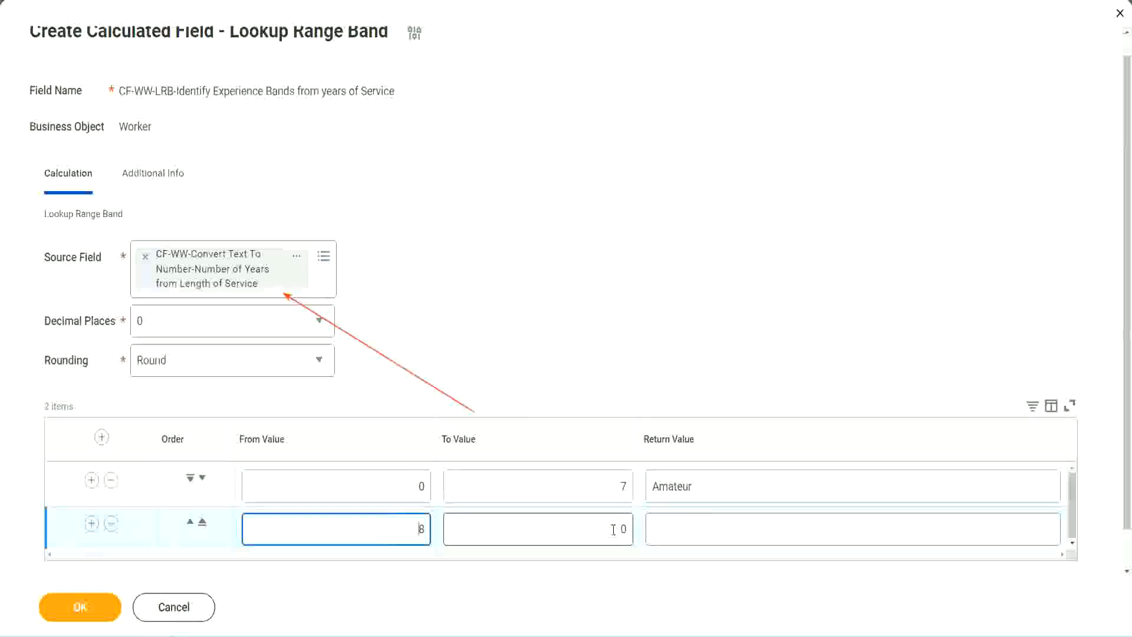
click(537, 528)
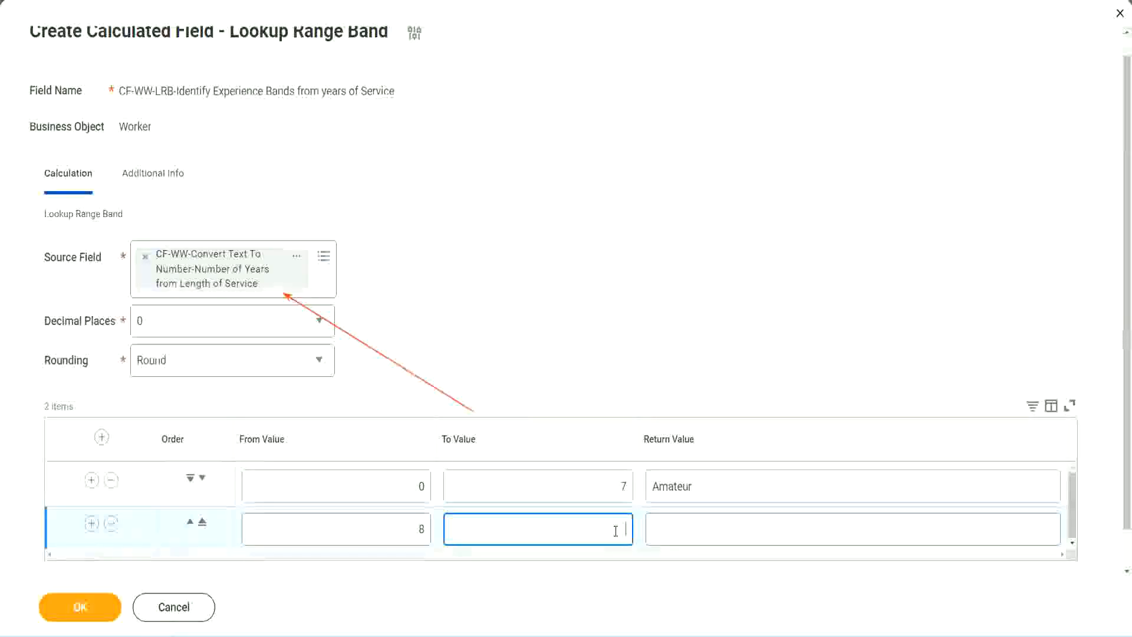
text(15)
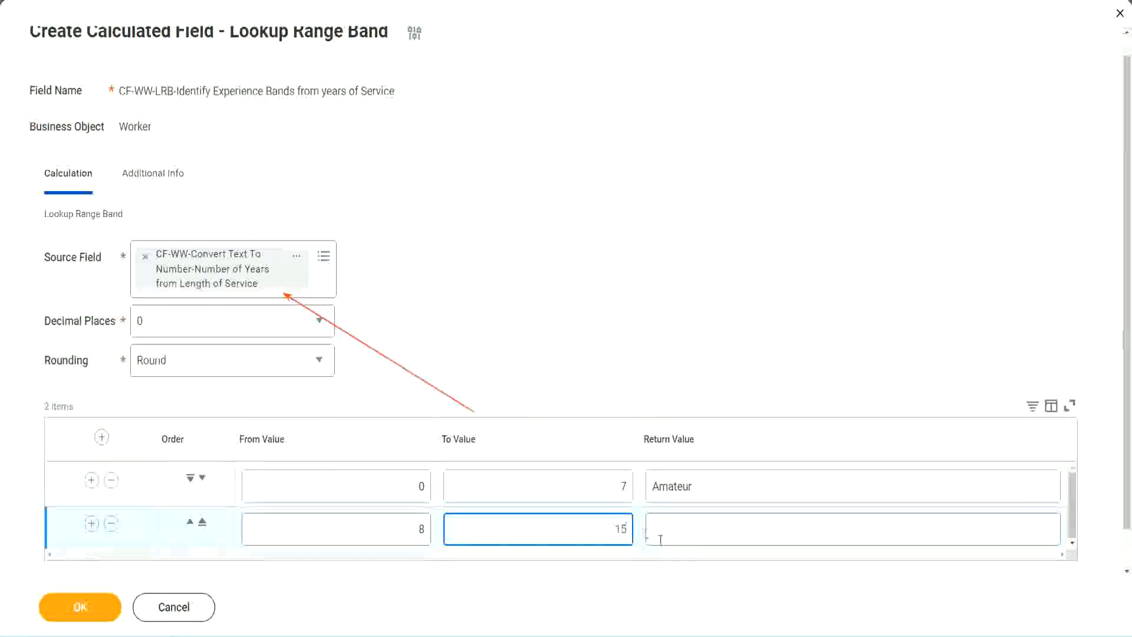
click(852, 528)
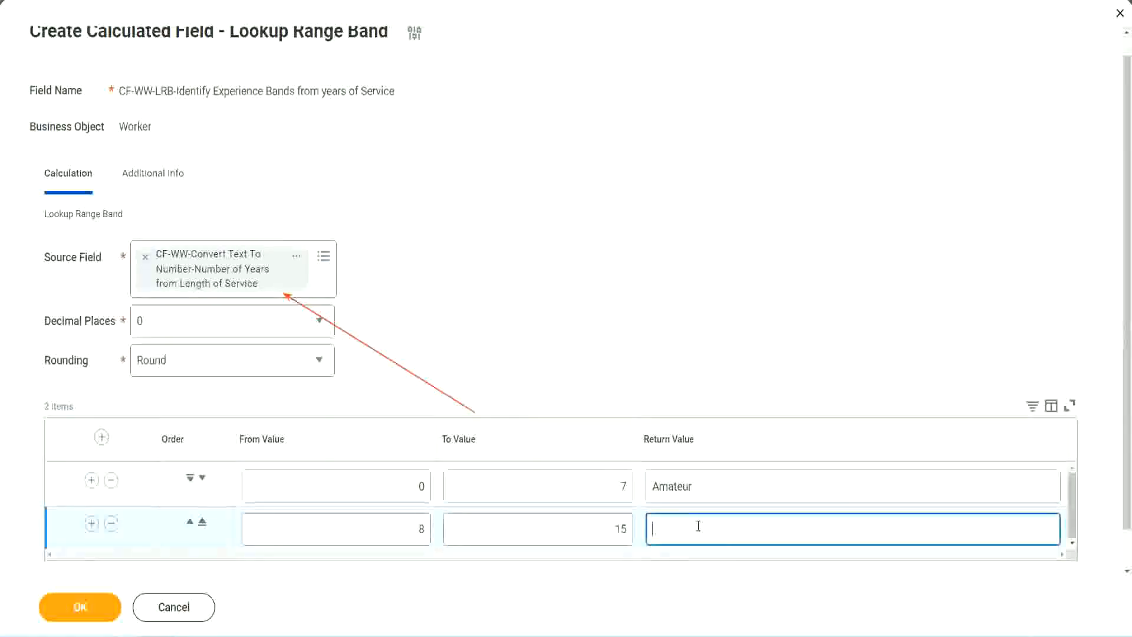
text(Experienced)
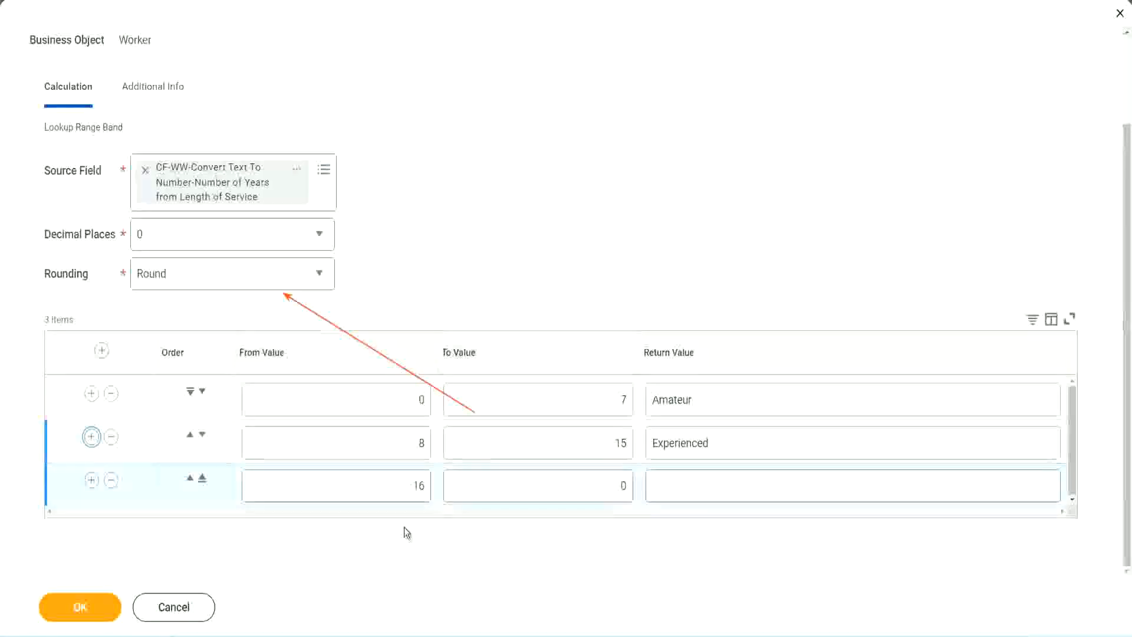
Set the third band's To Value to 30 with return value 'Senior'
click(538, 485)
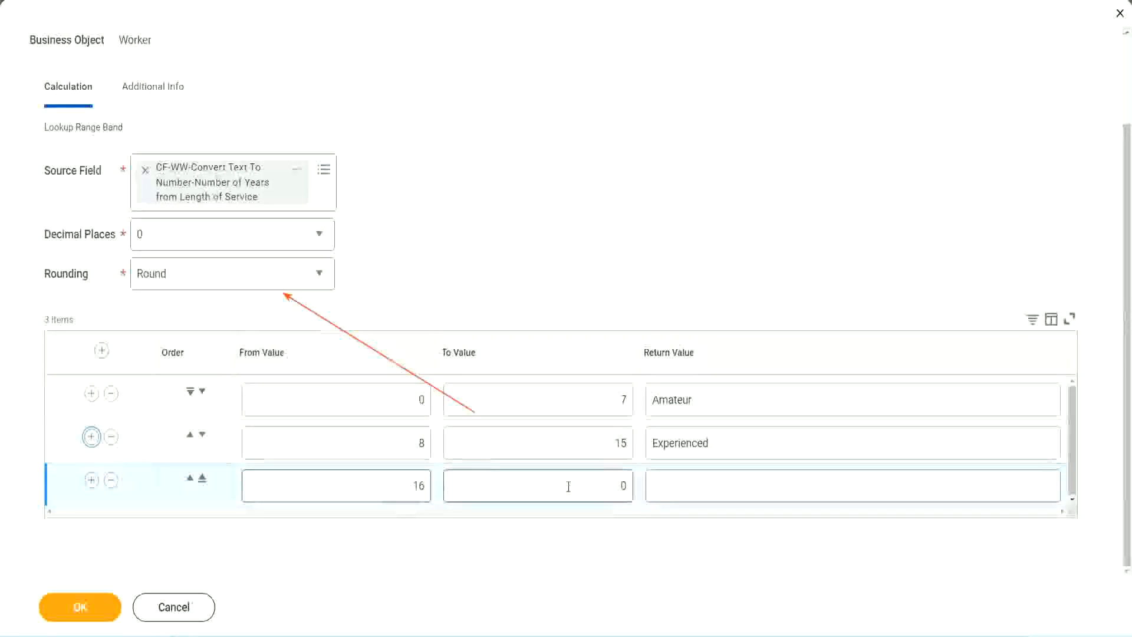
click(538, 484)
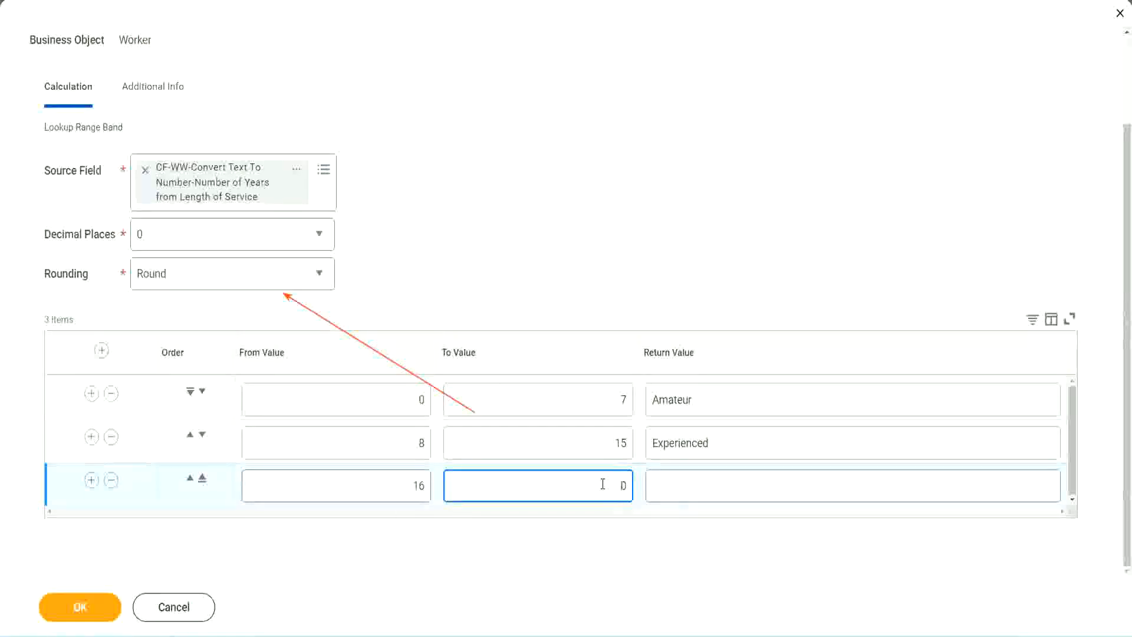
text(30)
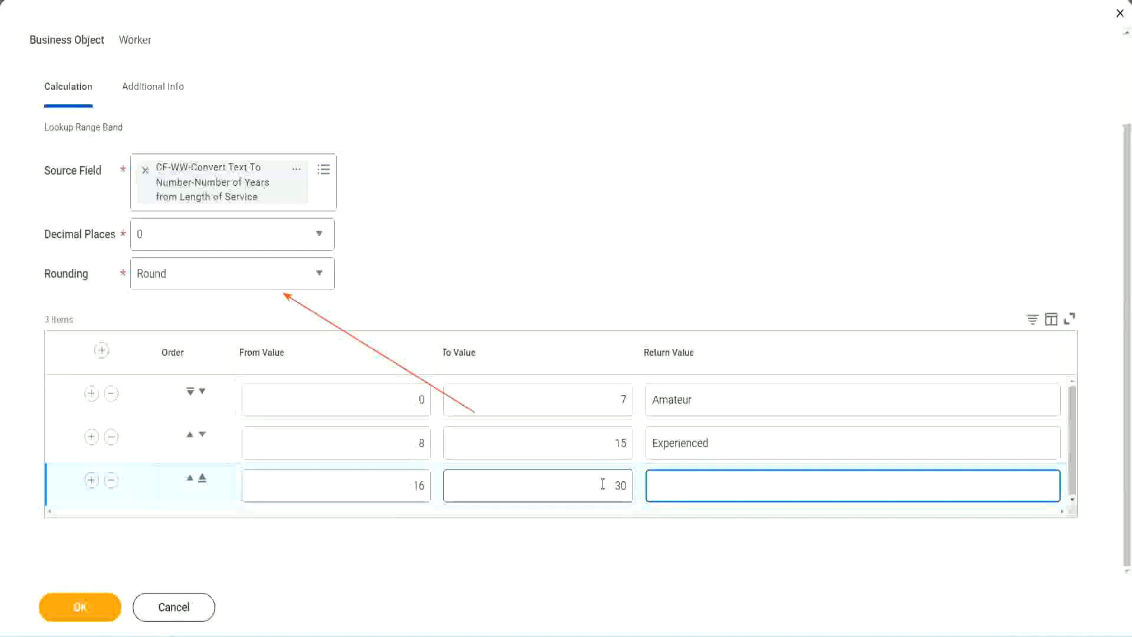
text(Senior)
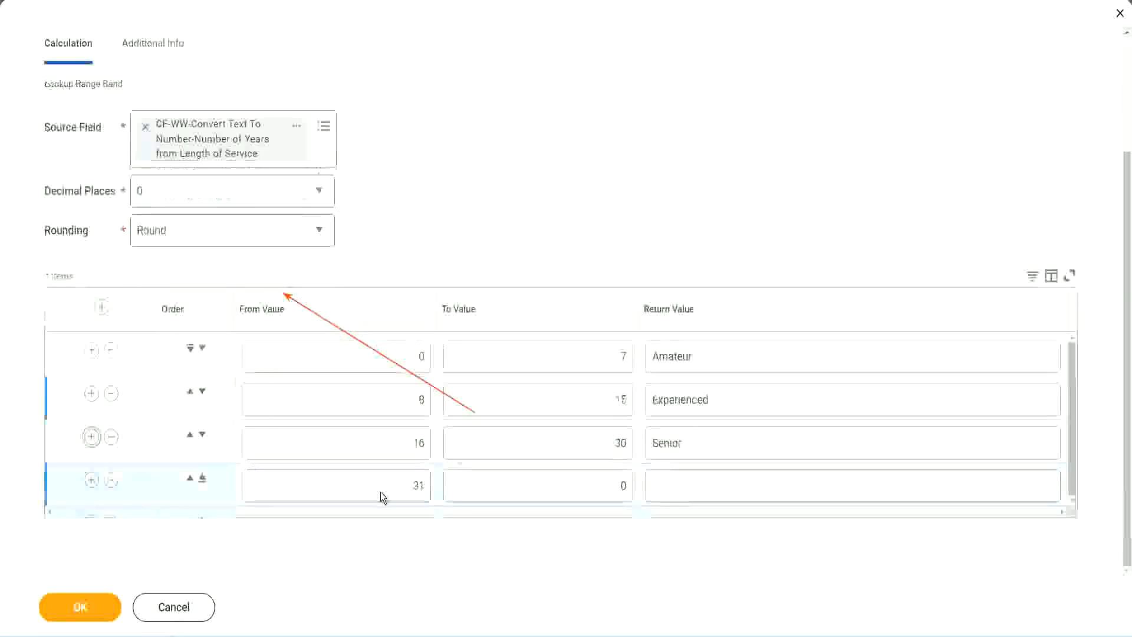
Fill the fourth band with To Value 1000 and return value 'Legend'
click(335, 485)
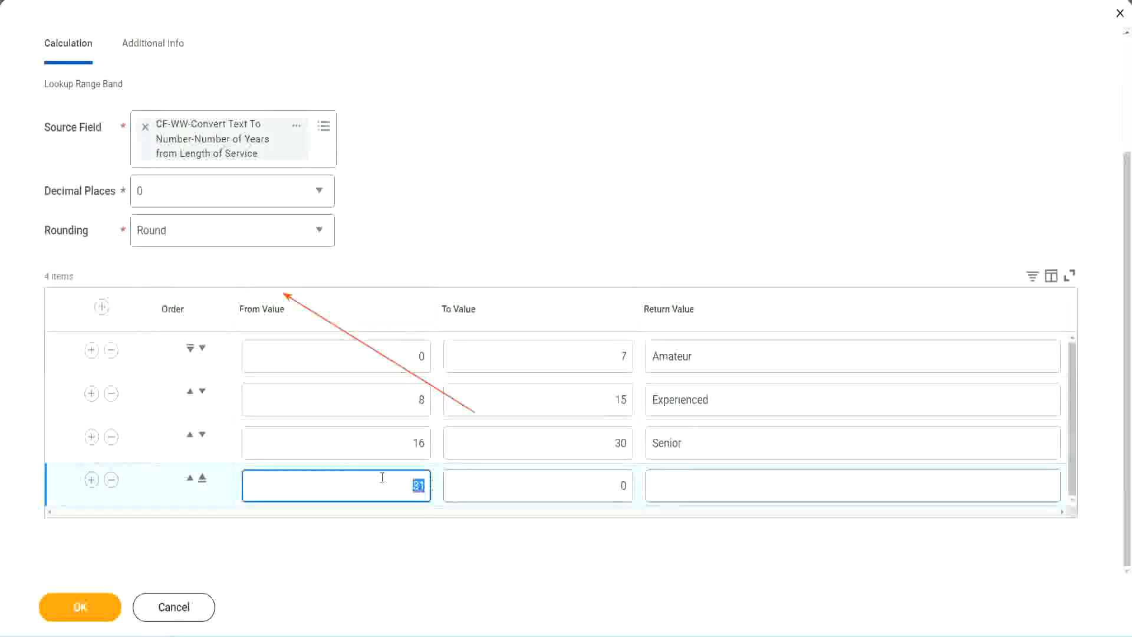
click(538, 485)
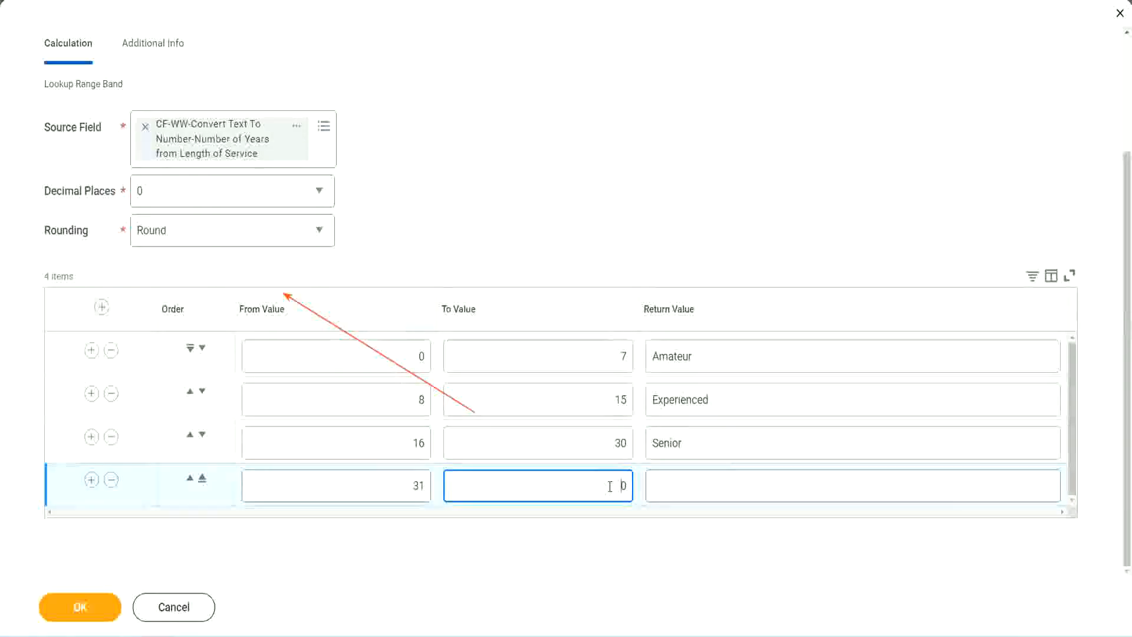
text(0)
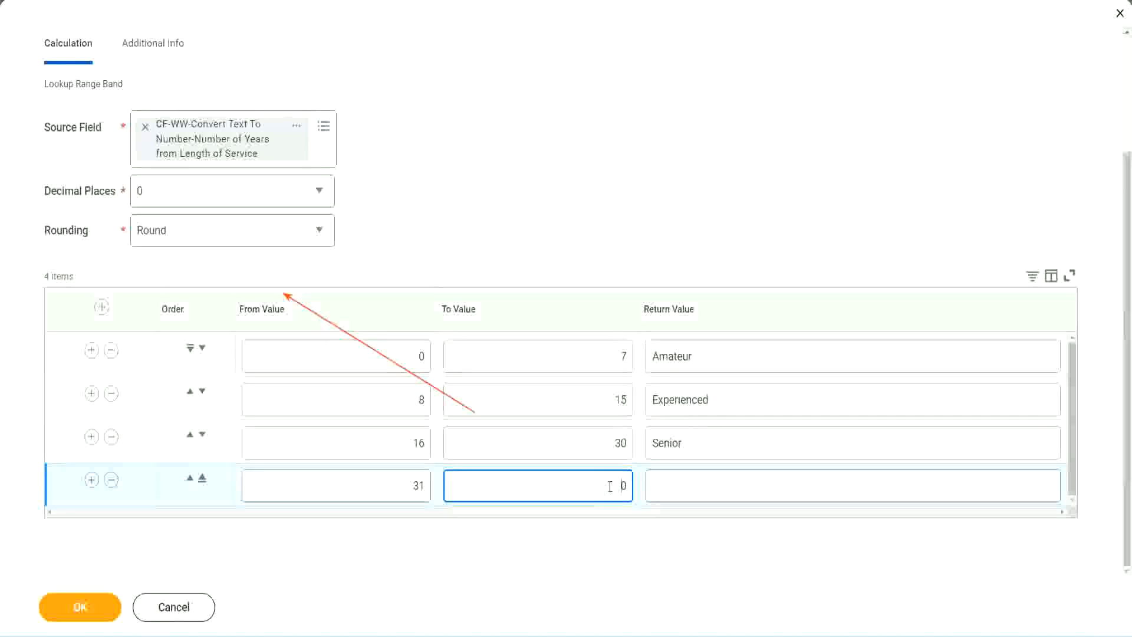
text(1000)
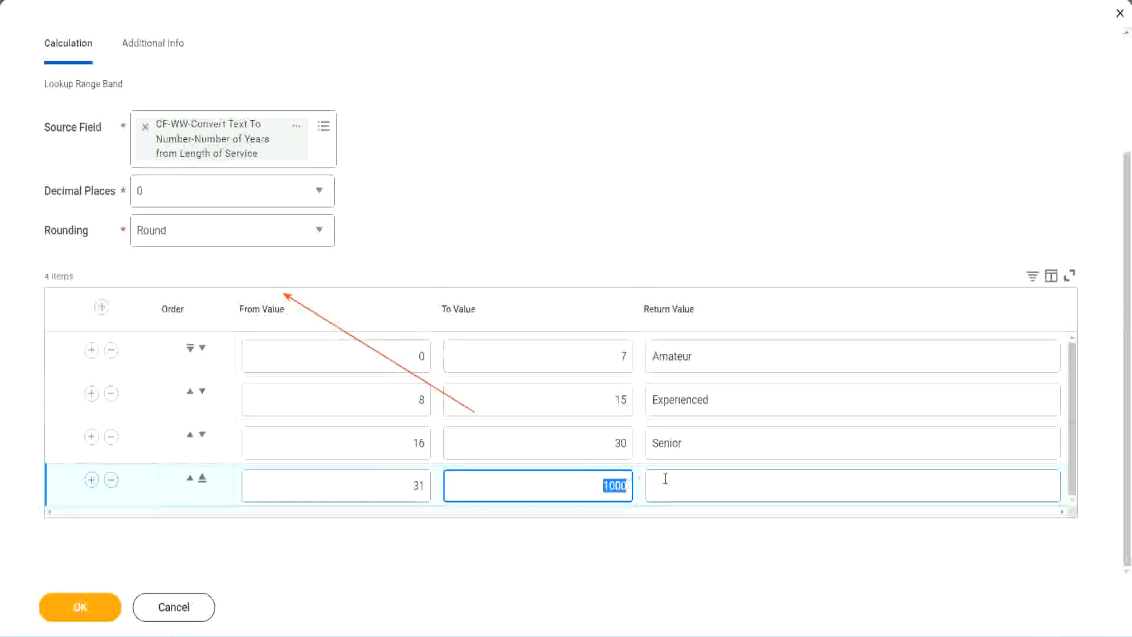
click(852, 486)
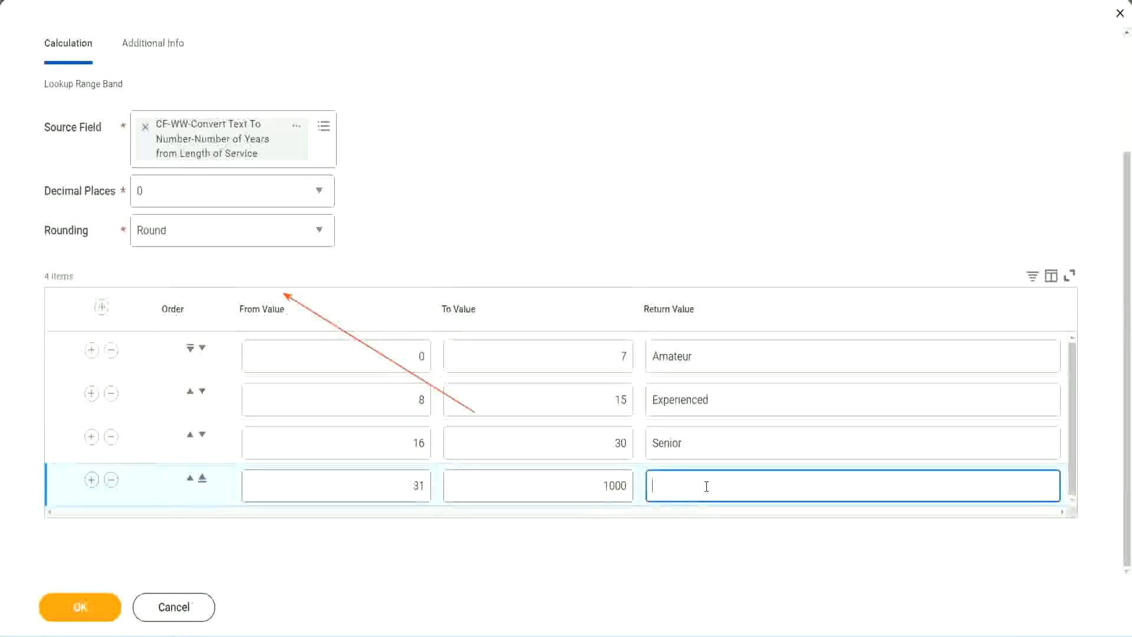
text(Legend)
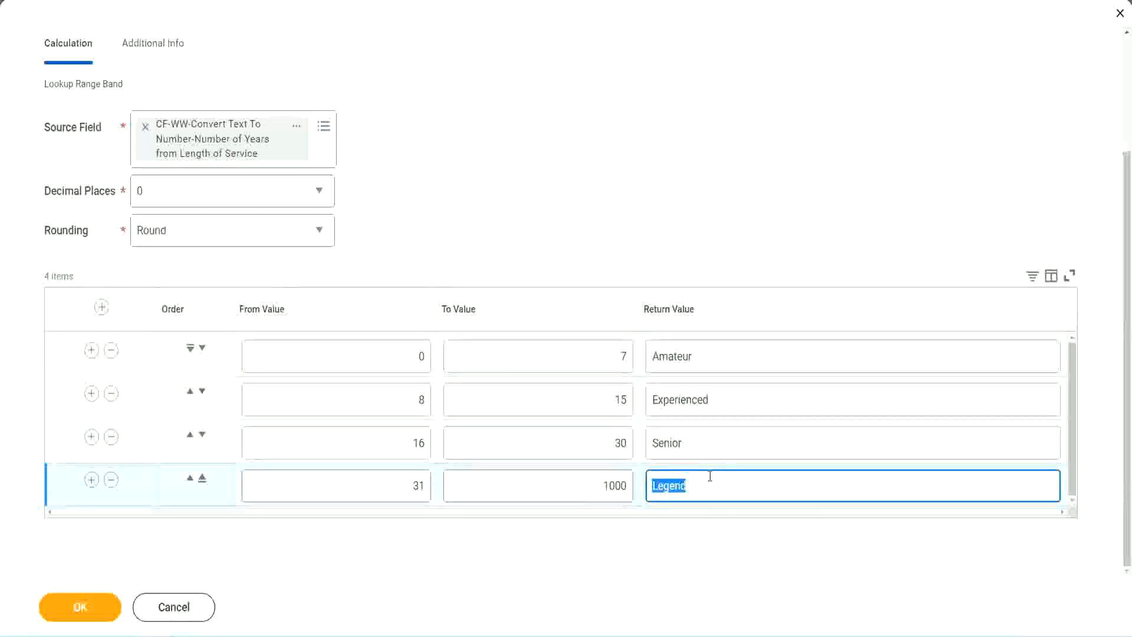
mouse_move(710, 472)
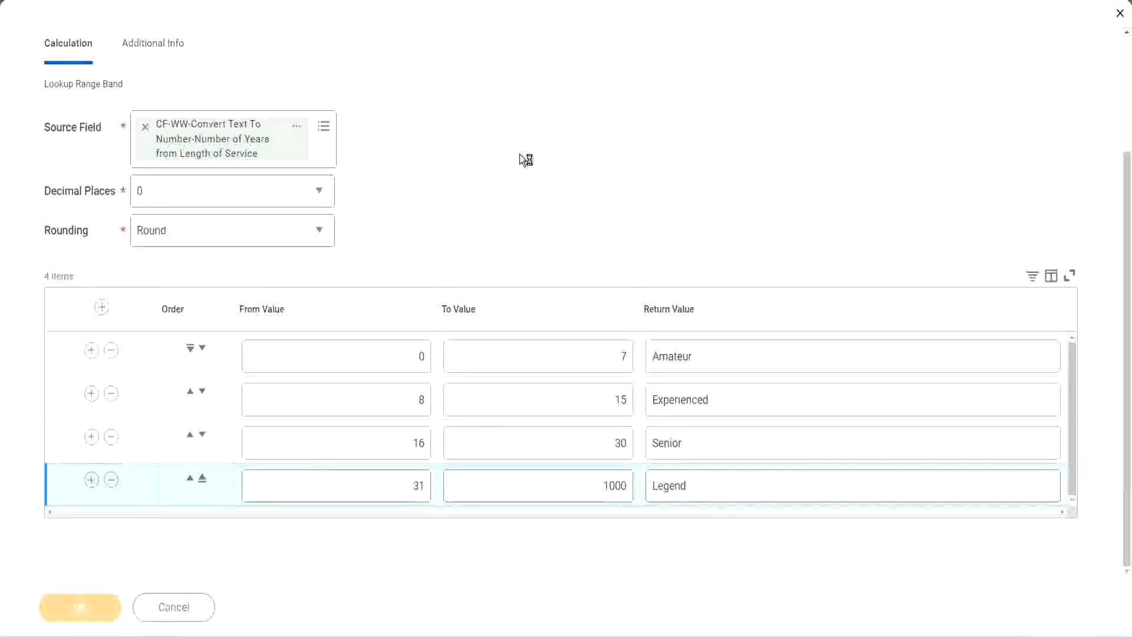
Save the calculated field and copy its name from the Save Confirmation page
click(80, 607)
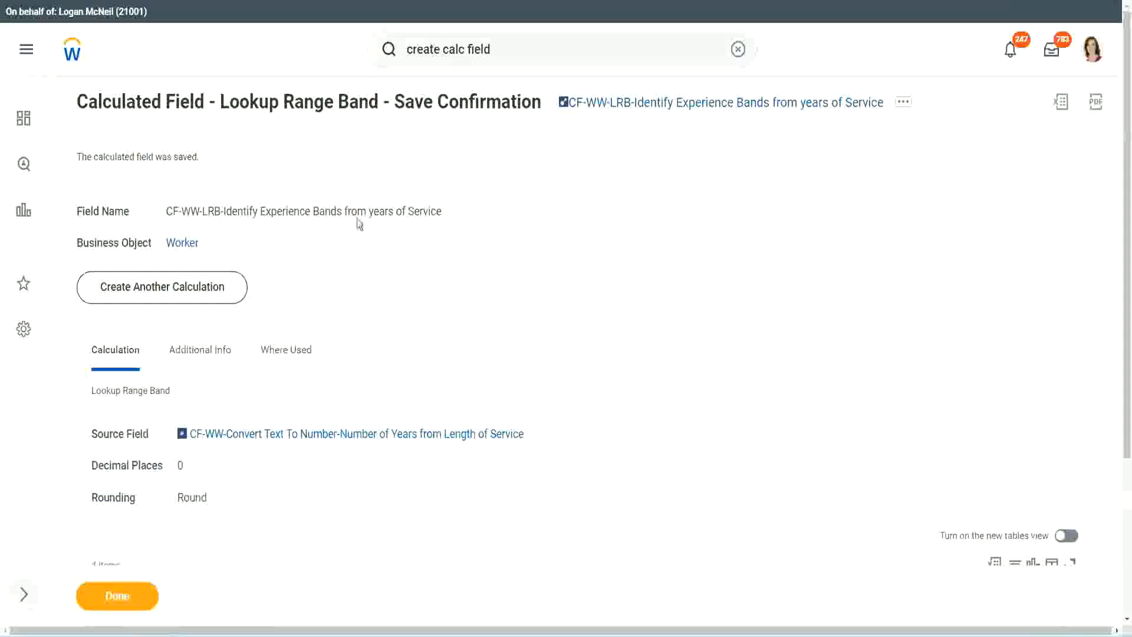
click(902, 101)
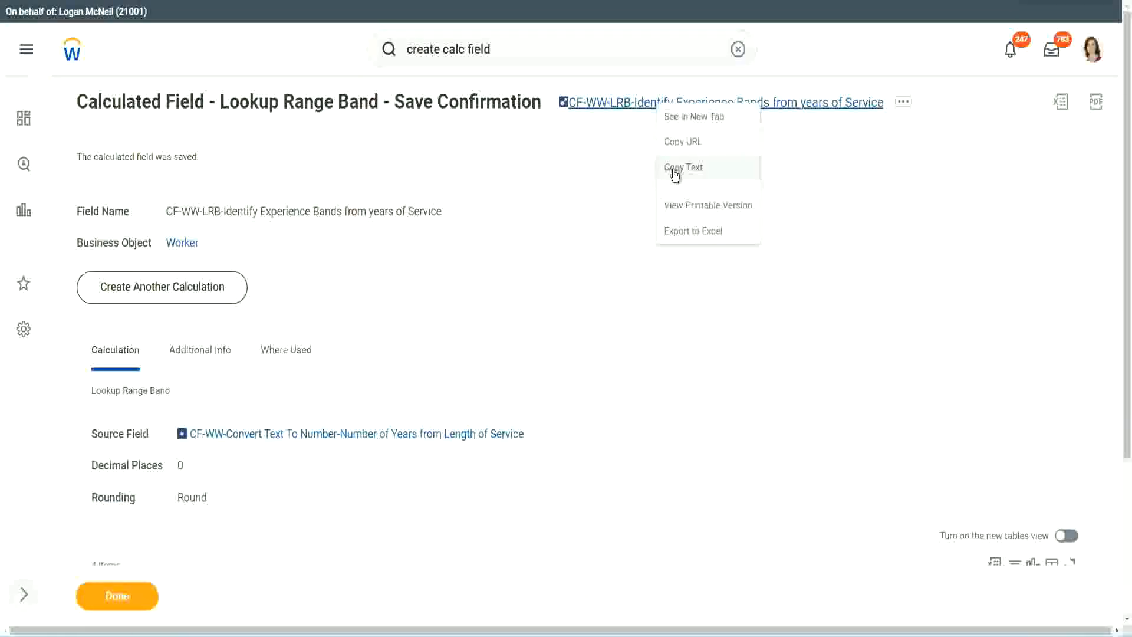
click(683, 167)
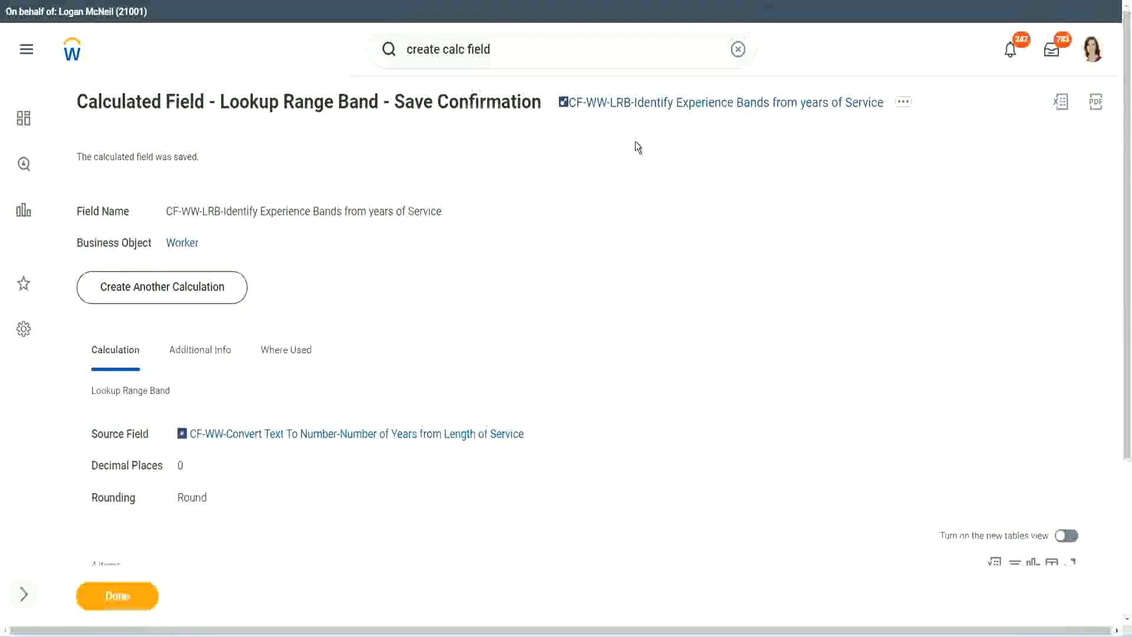
click(116, 596)
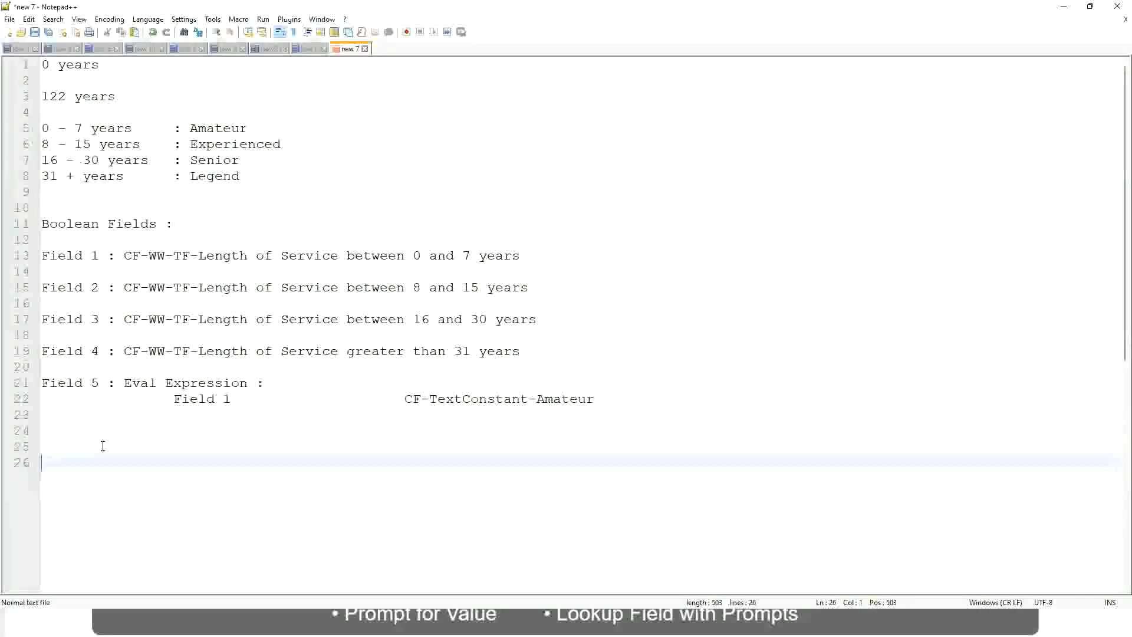
Write the salary range '10,000 USD' to '1,000,000 USD' on a new note line
text(10,)
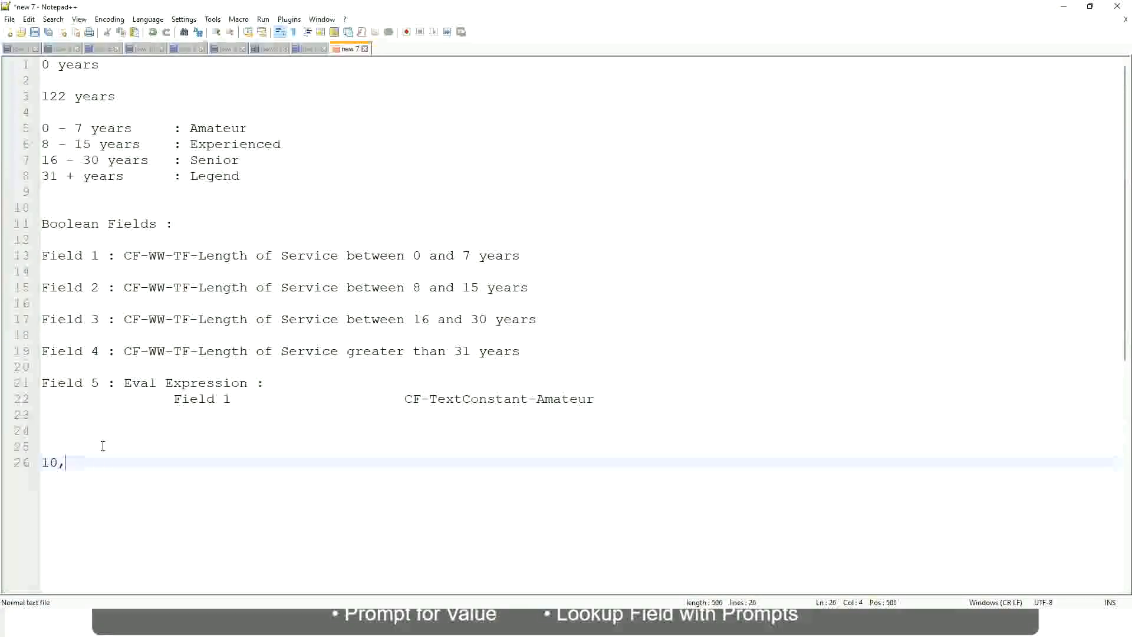
text(00)
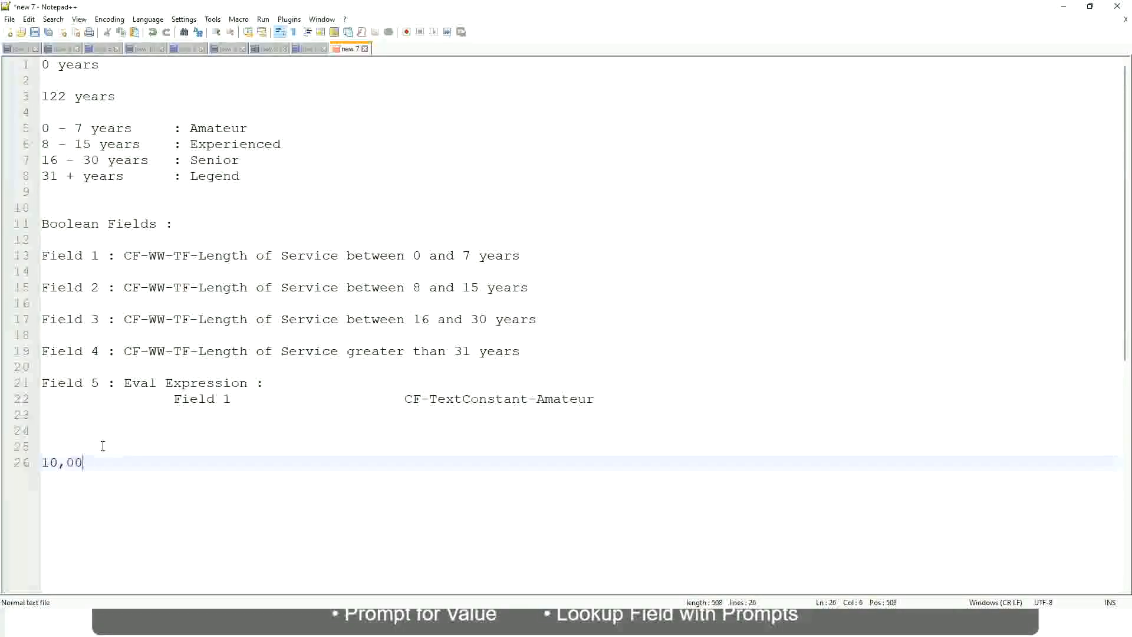
text(0 USD)
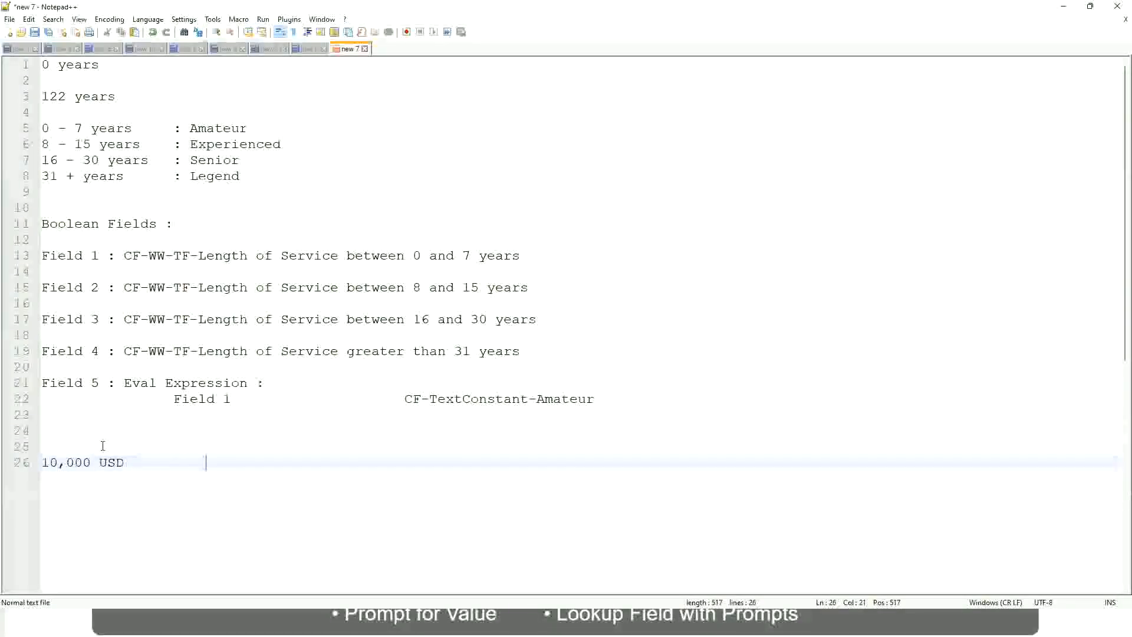
text(1,)
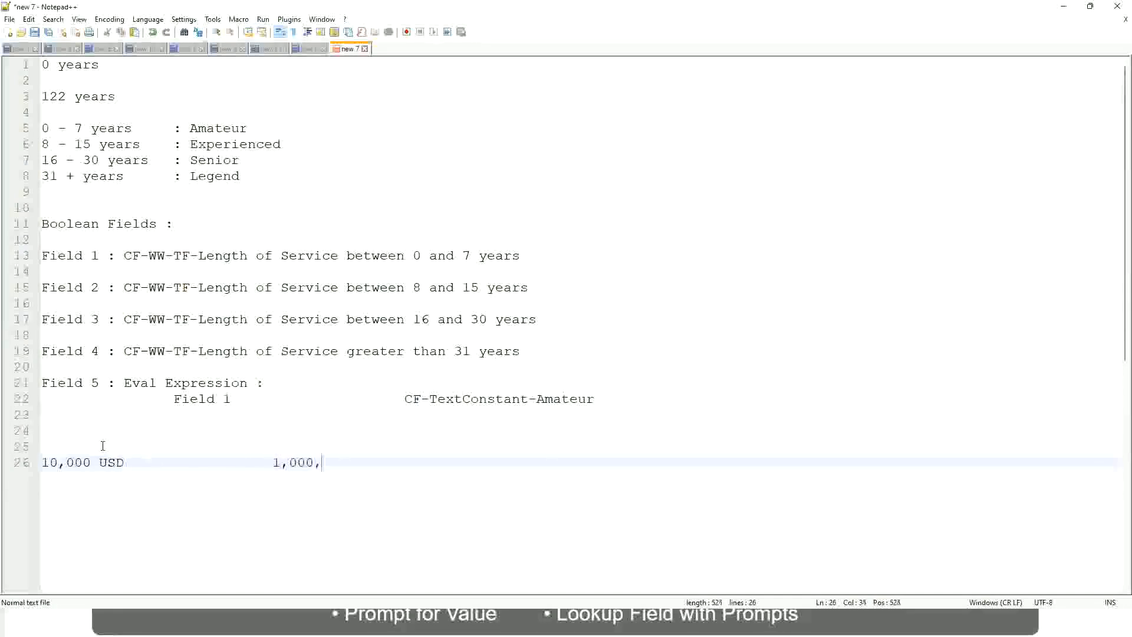
text(000)
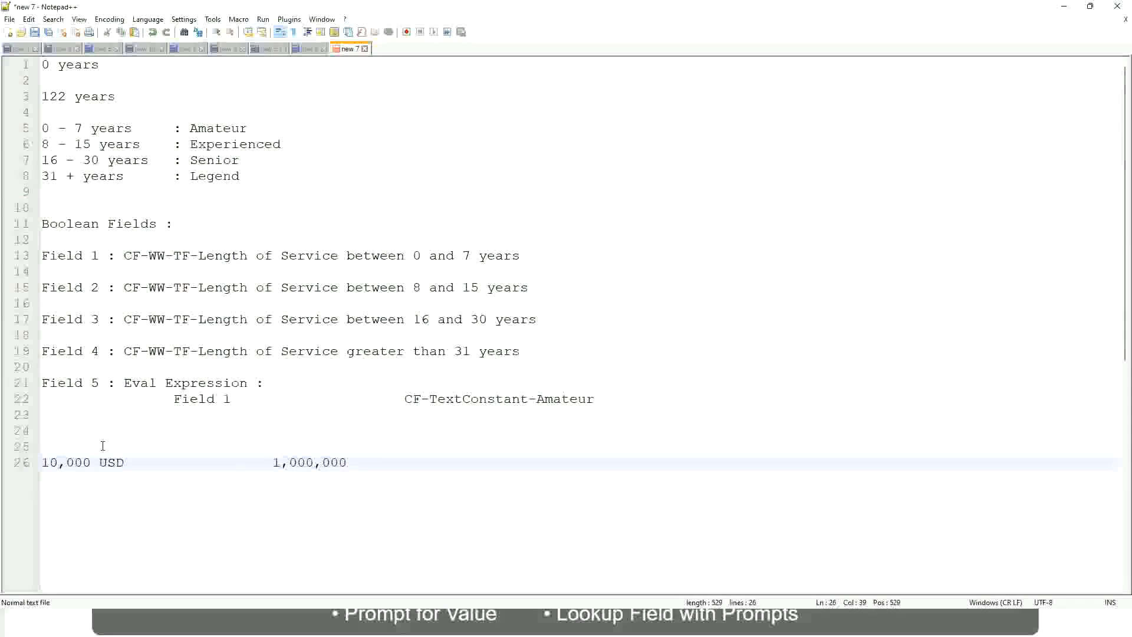
click(345, 463)
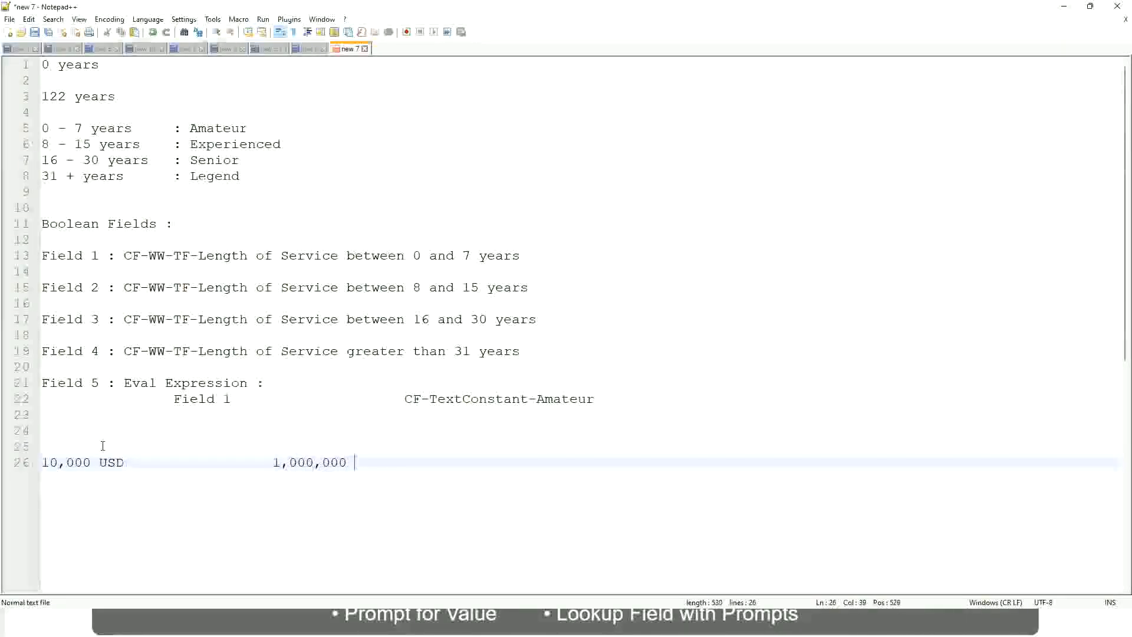
text(USD)
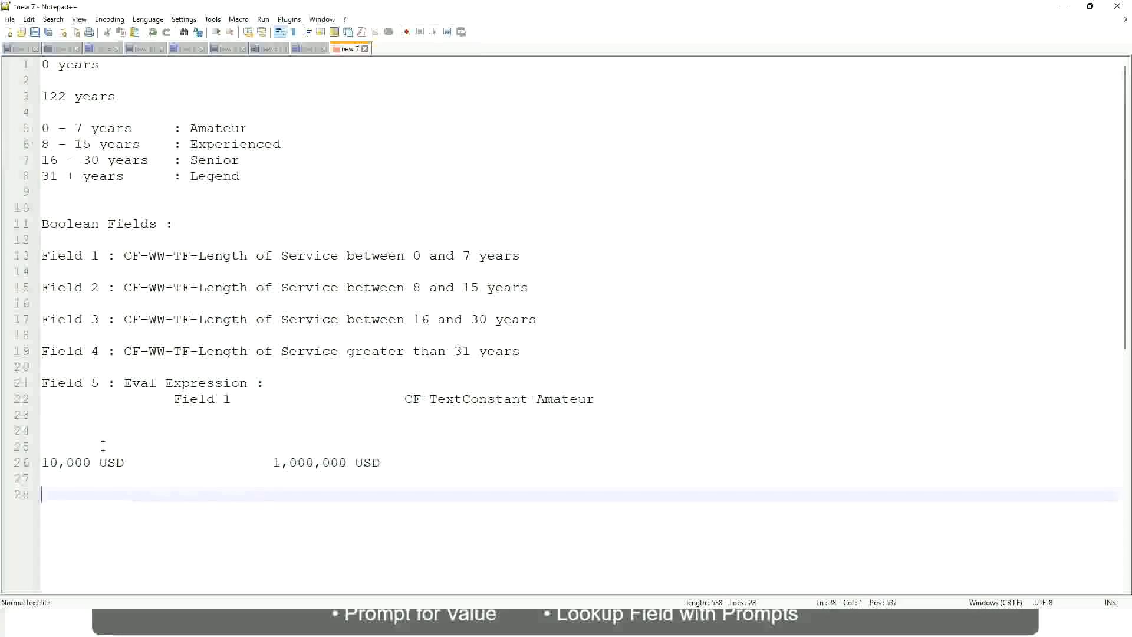
Type the salary band lines '10 - 50,000 : Low' and '50,001 - 150,000 : Medium'
text(10)
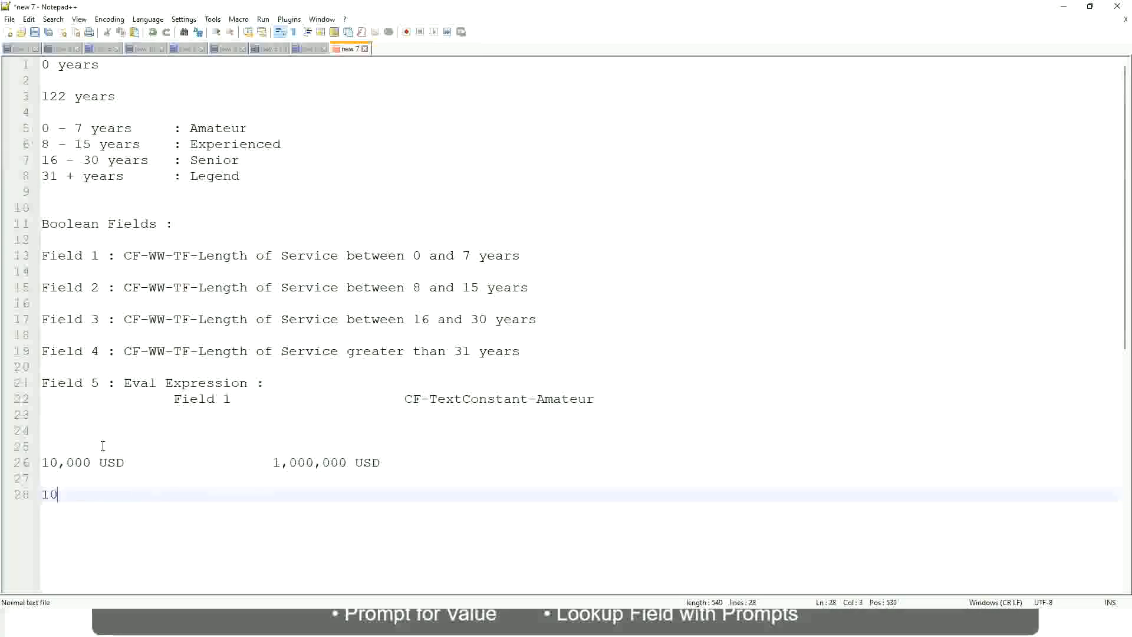
text(- 50)
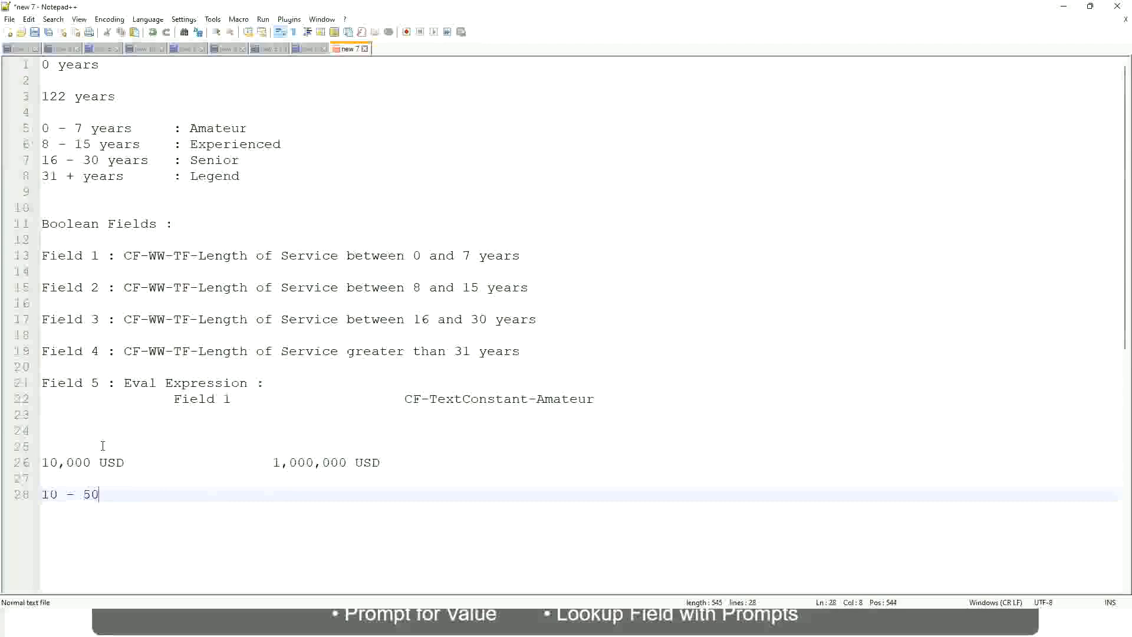
text(,000)
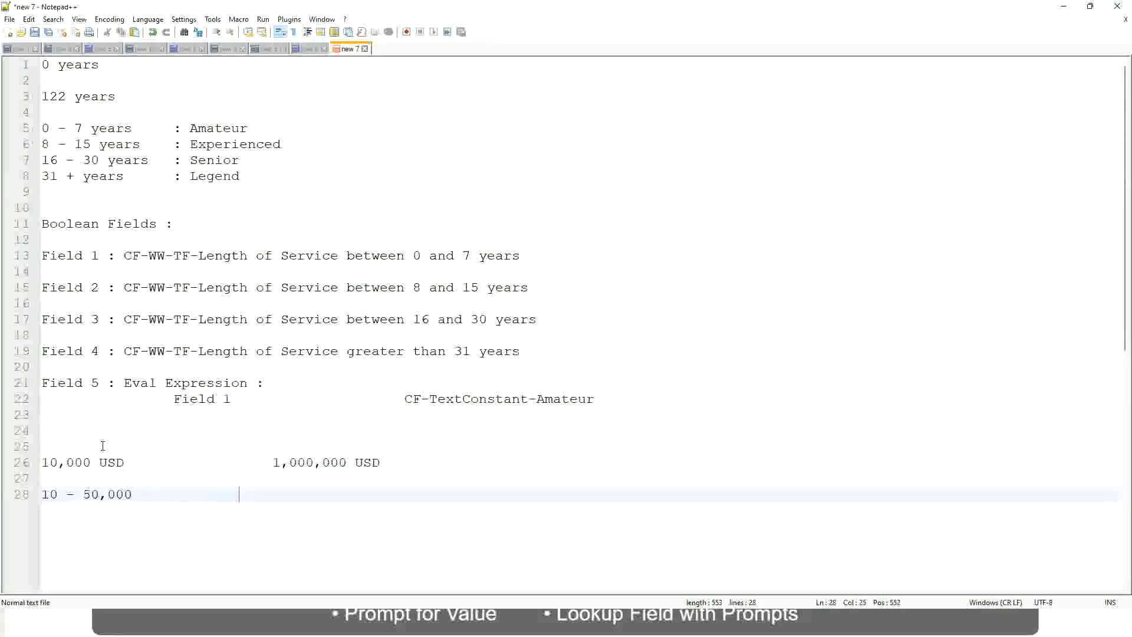
text(: Low)
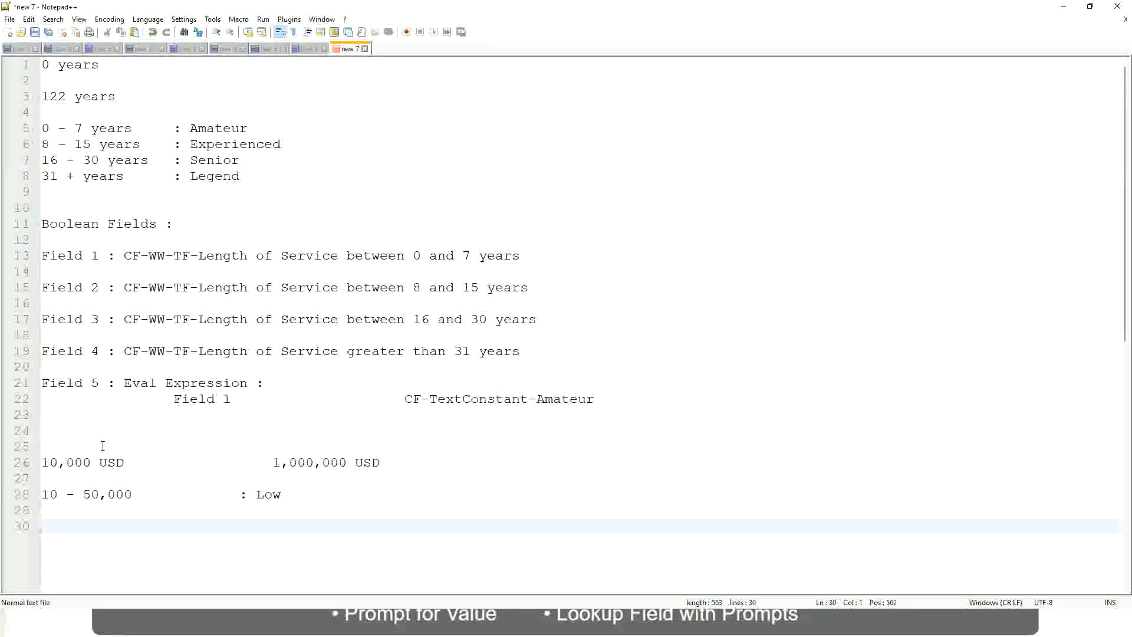
text(5)
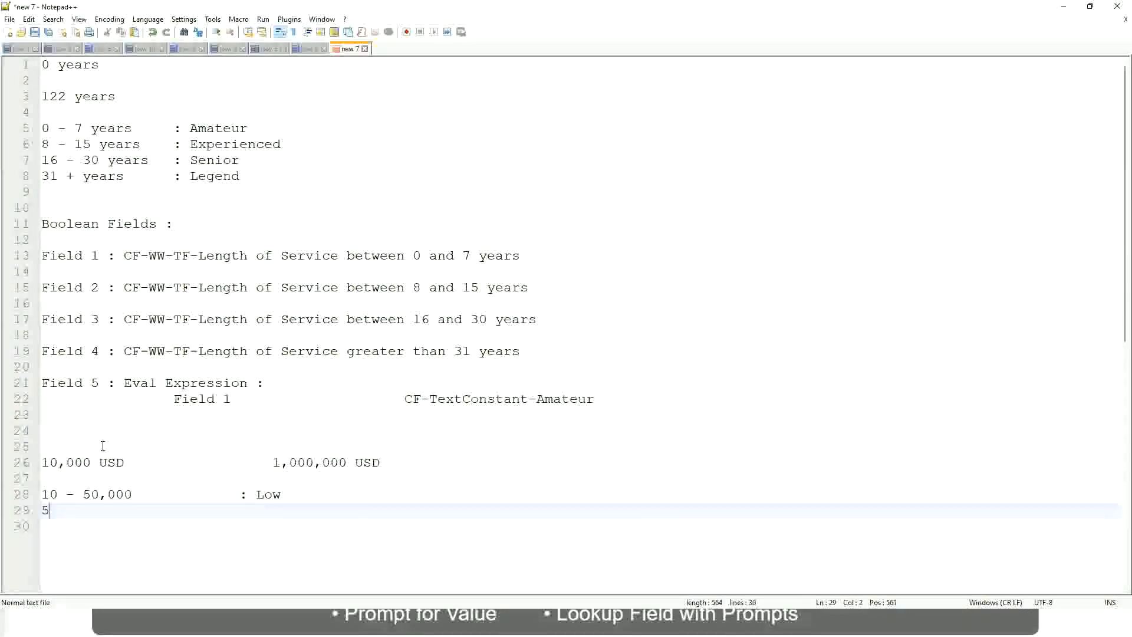
text(0,001)
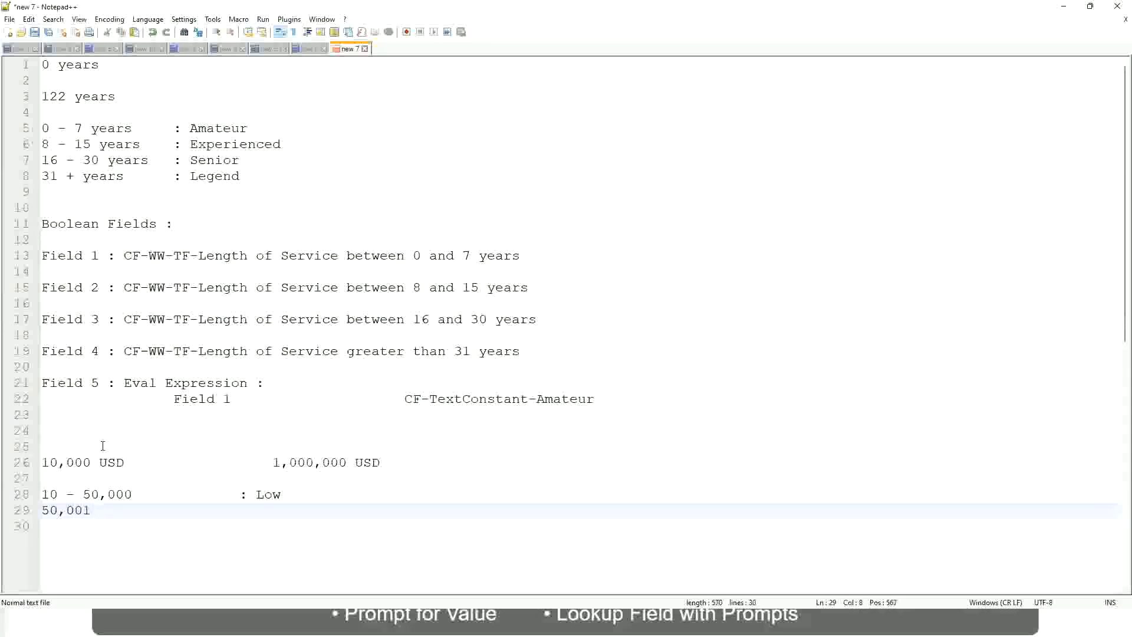
text(- 150)
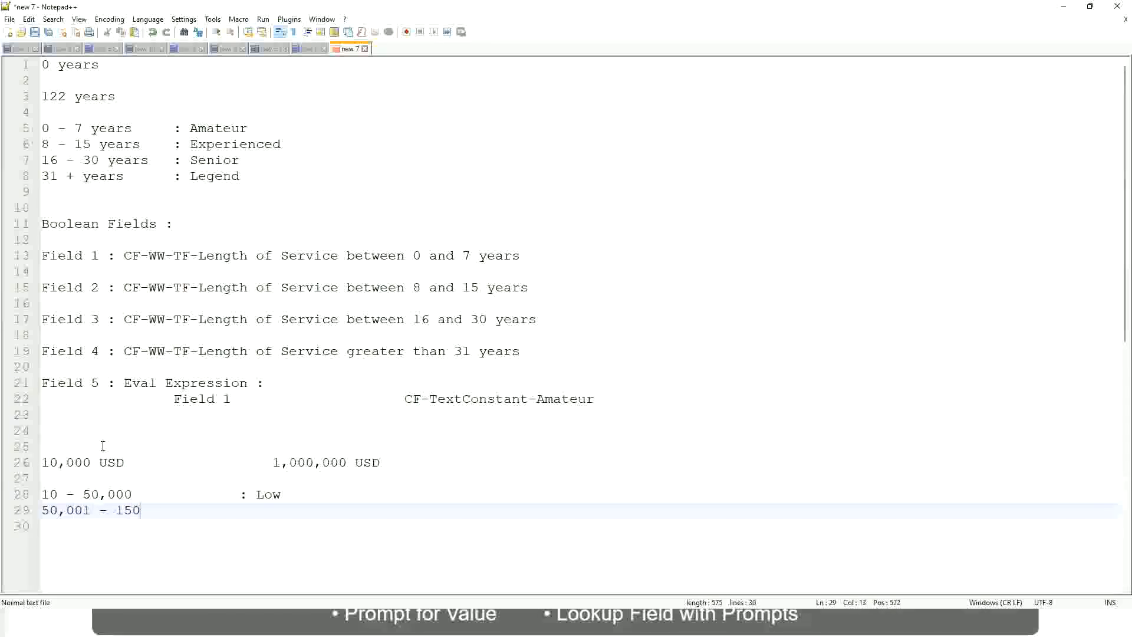
text(,000)
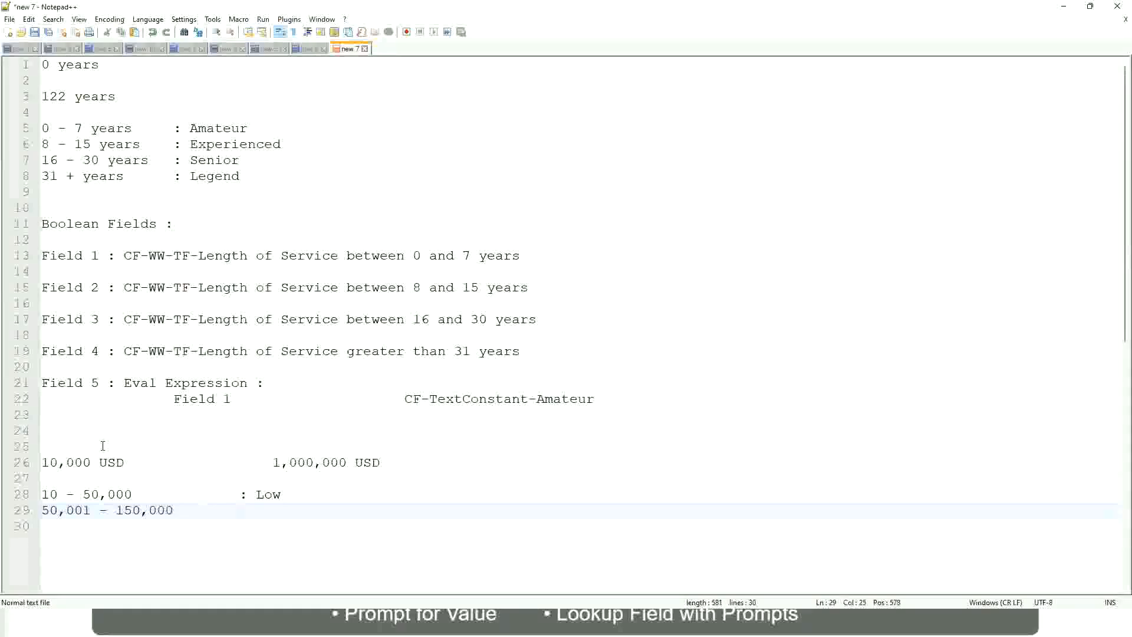
text(: Medium)
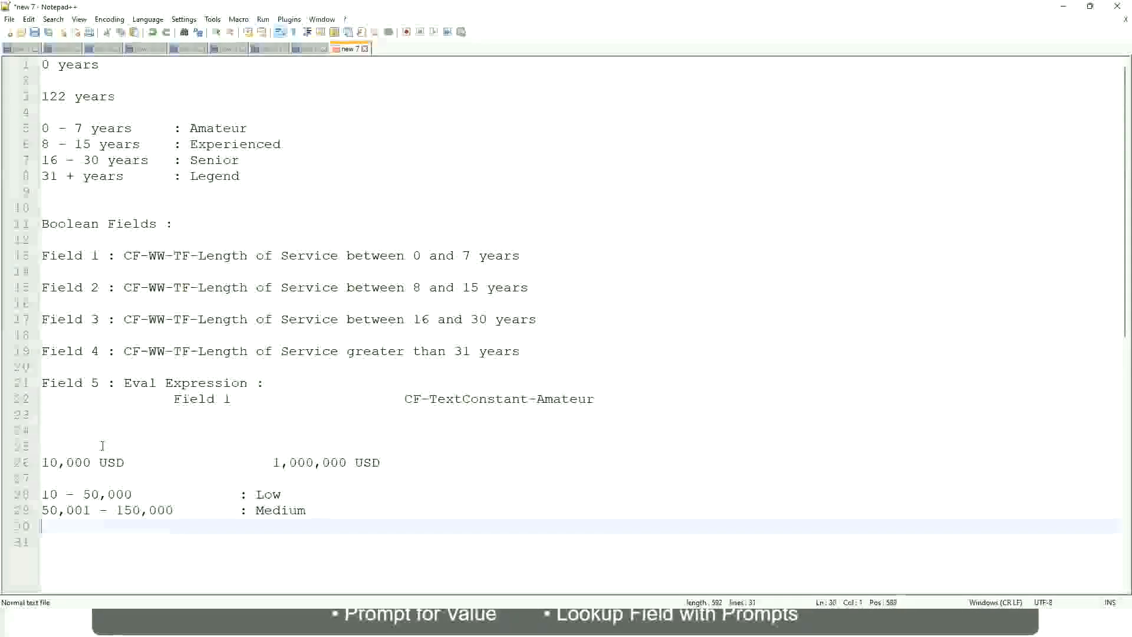
Add the third band line '> 150,000 : High'
text(>)
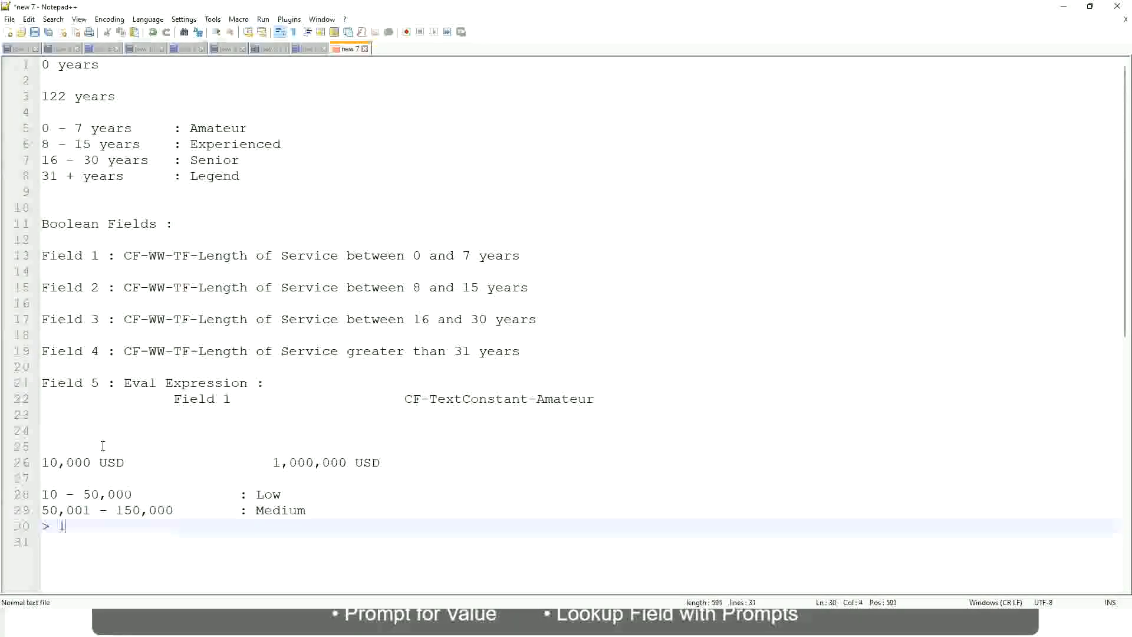
text(150,)
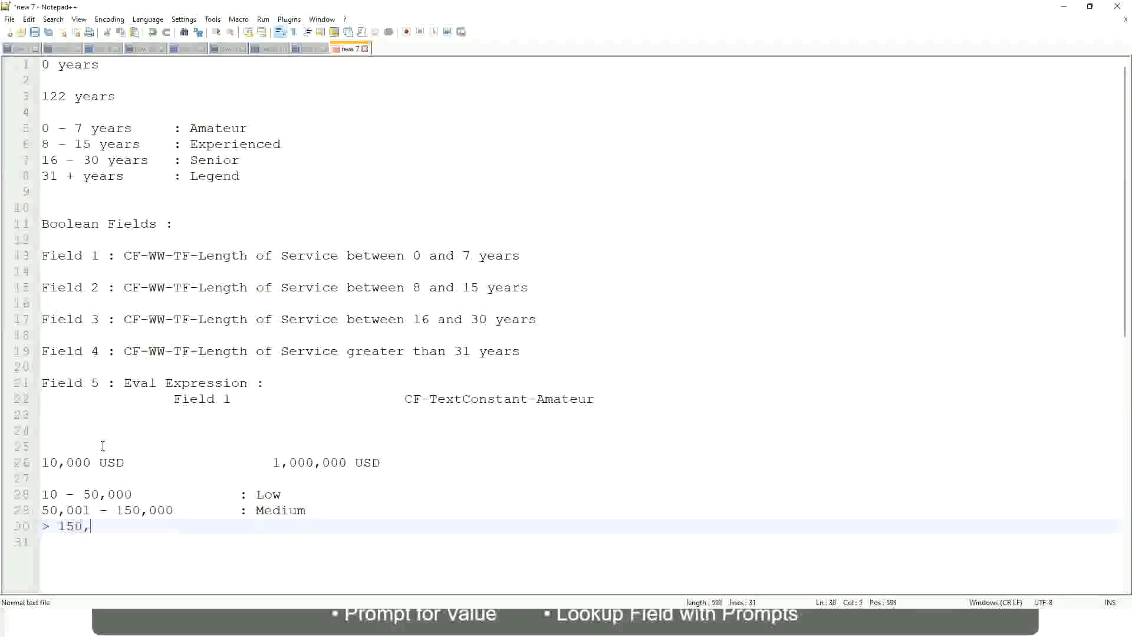
text(000               : High)
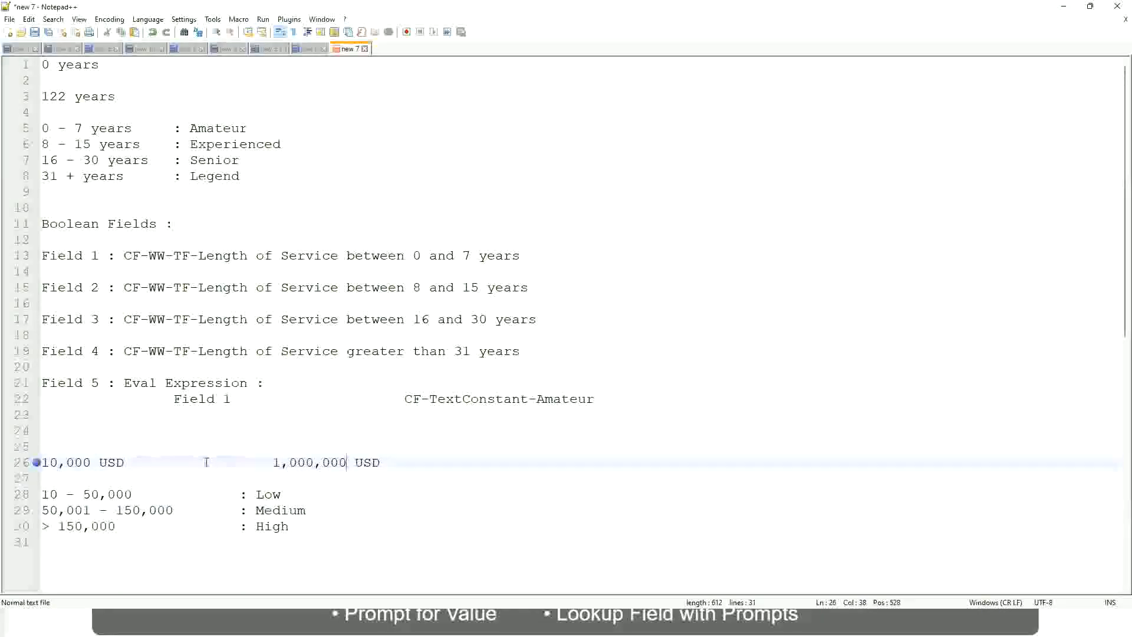
click(274, 494)
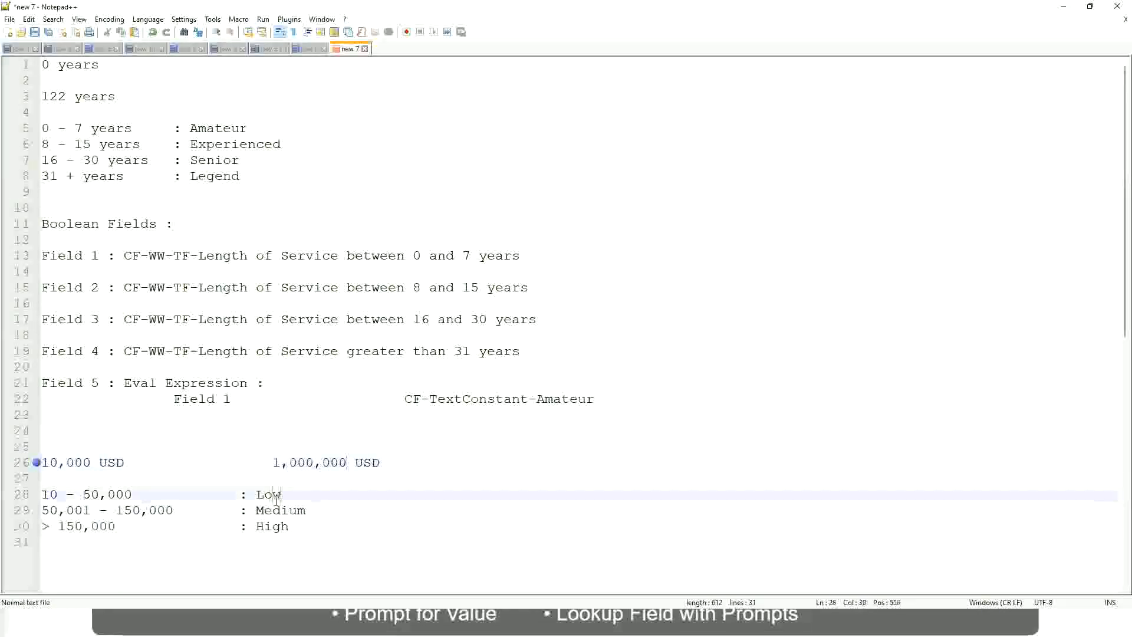